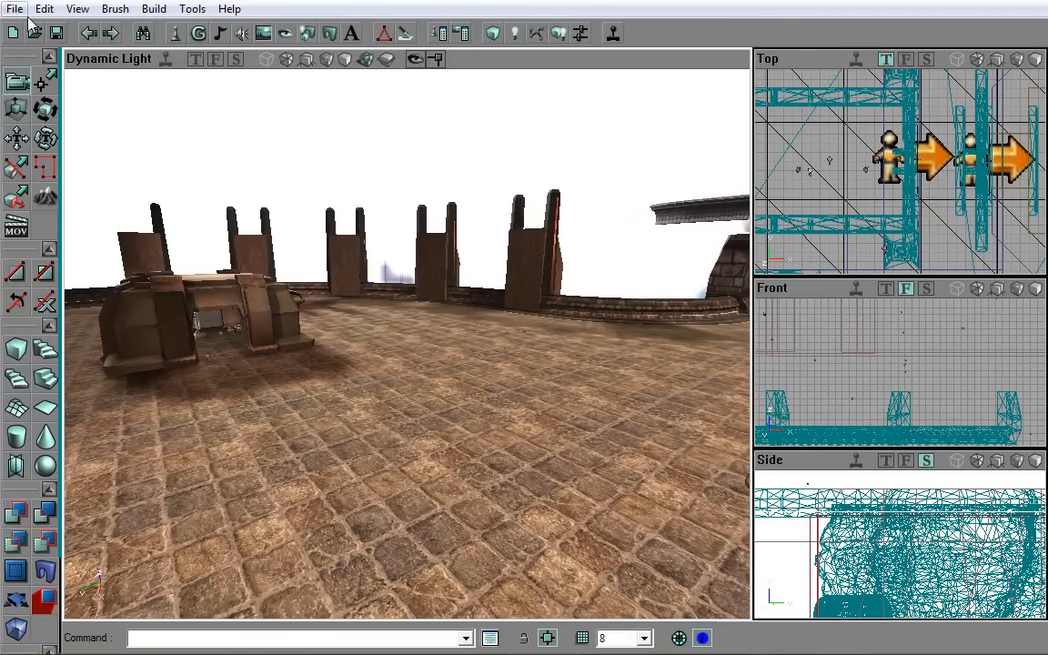
Click in the perspective viewport to focus the floor beside the rock wall.
left_click(14, 8)
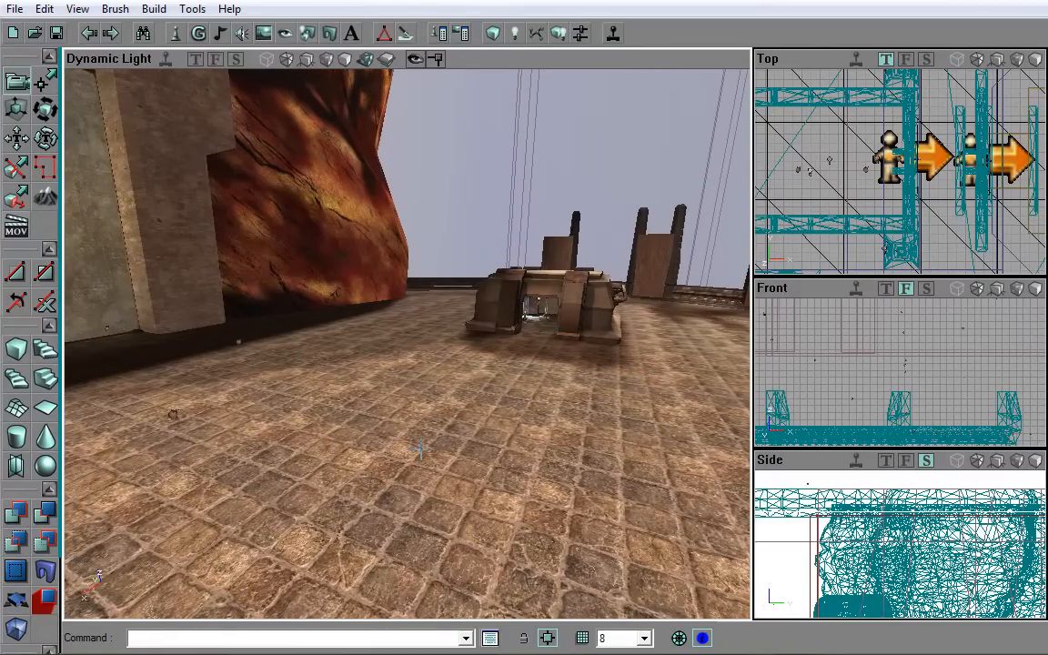
mouse_move(173, 70)
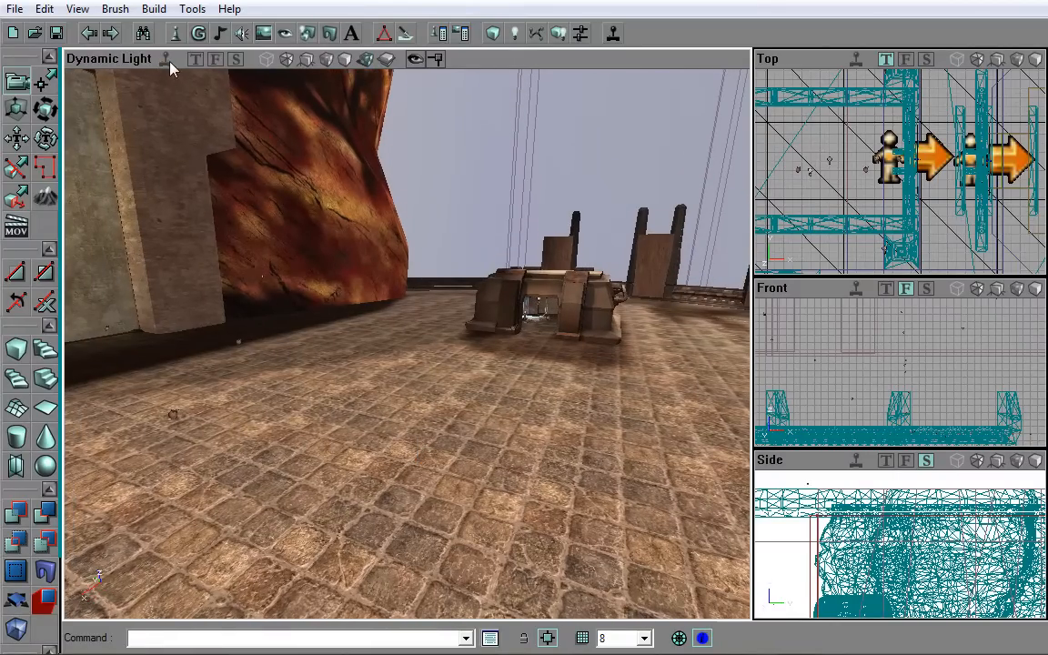
mouse_move(167, 59)
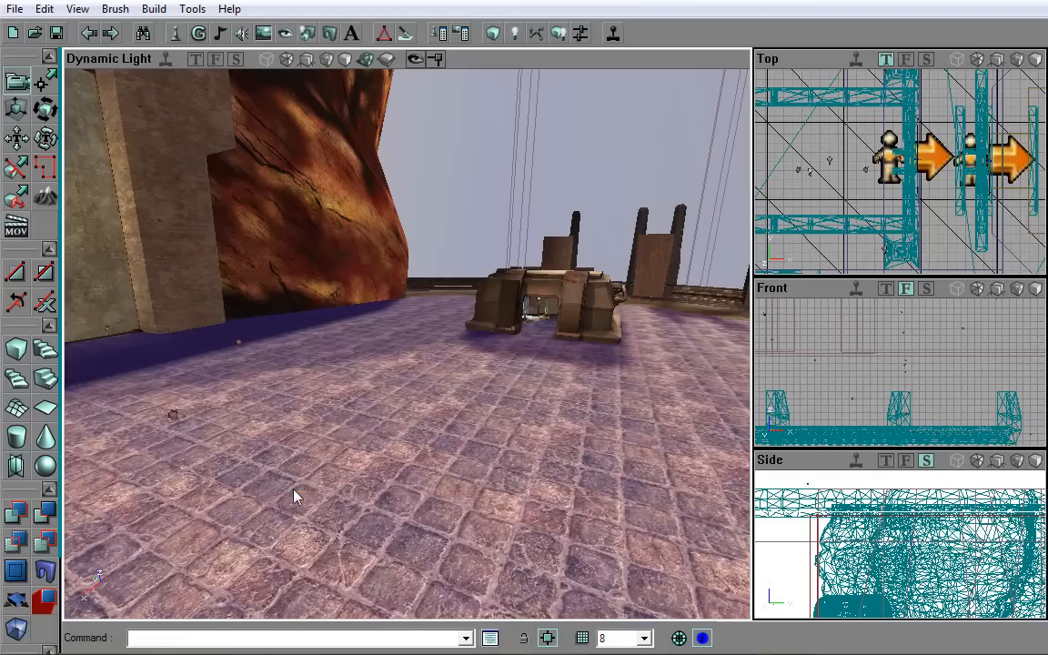
Add a ParticleSalamander on the floor and open its Properties.
right_click(296, 495)
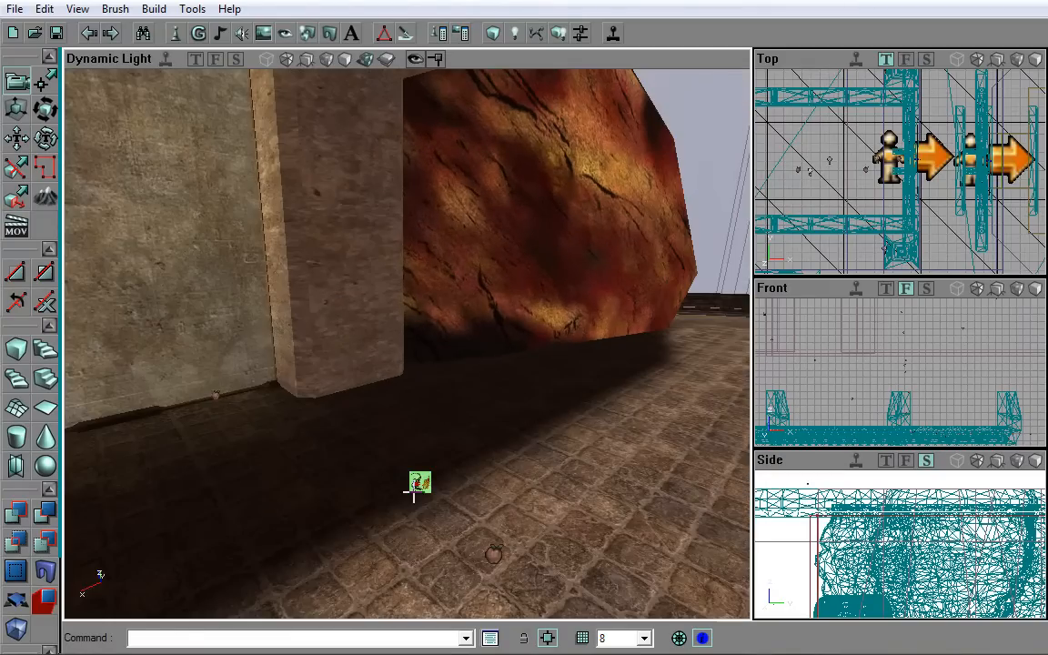
right_click(419, 482)
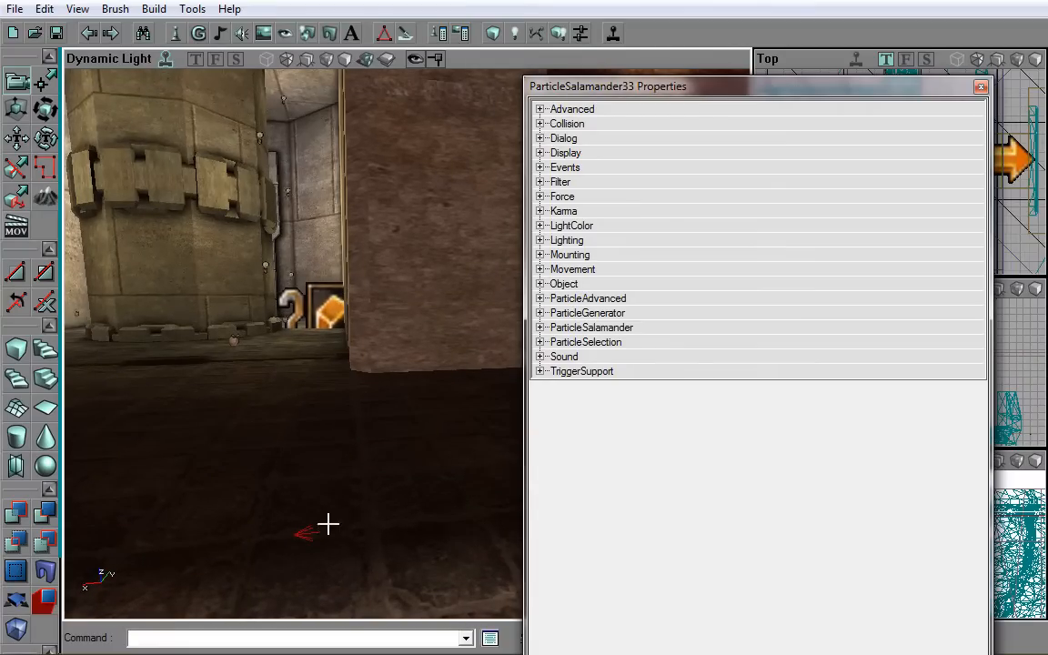
mouse_move(323, 501)
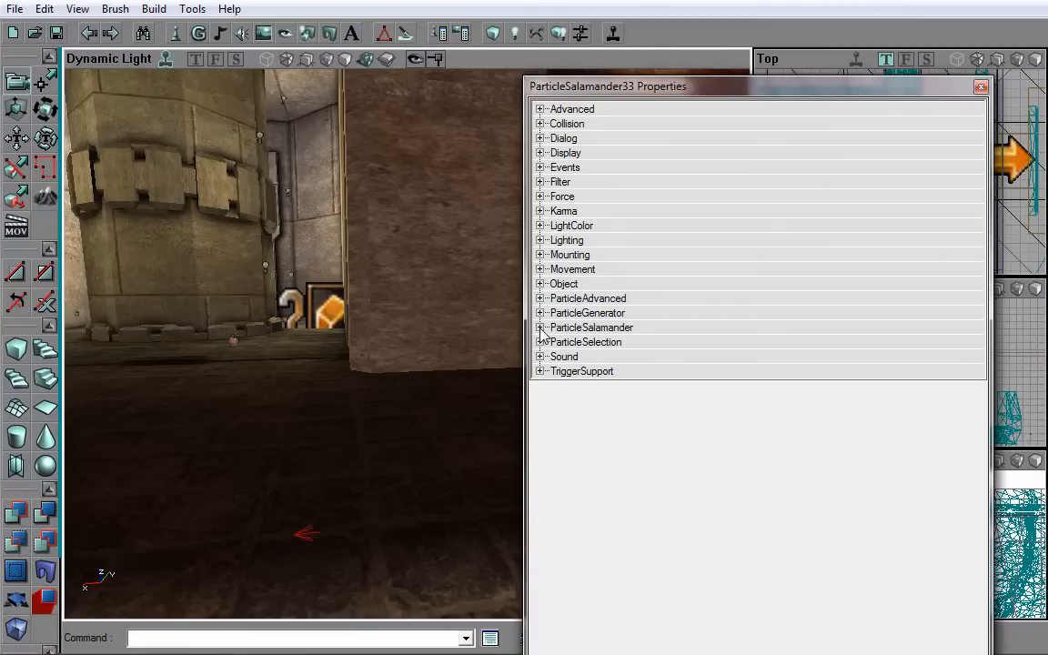
Enter Volume 20, MinVolume 5 and Spread 360 under the ParticleSalamander category.
left_click(540, 327)
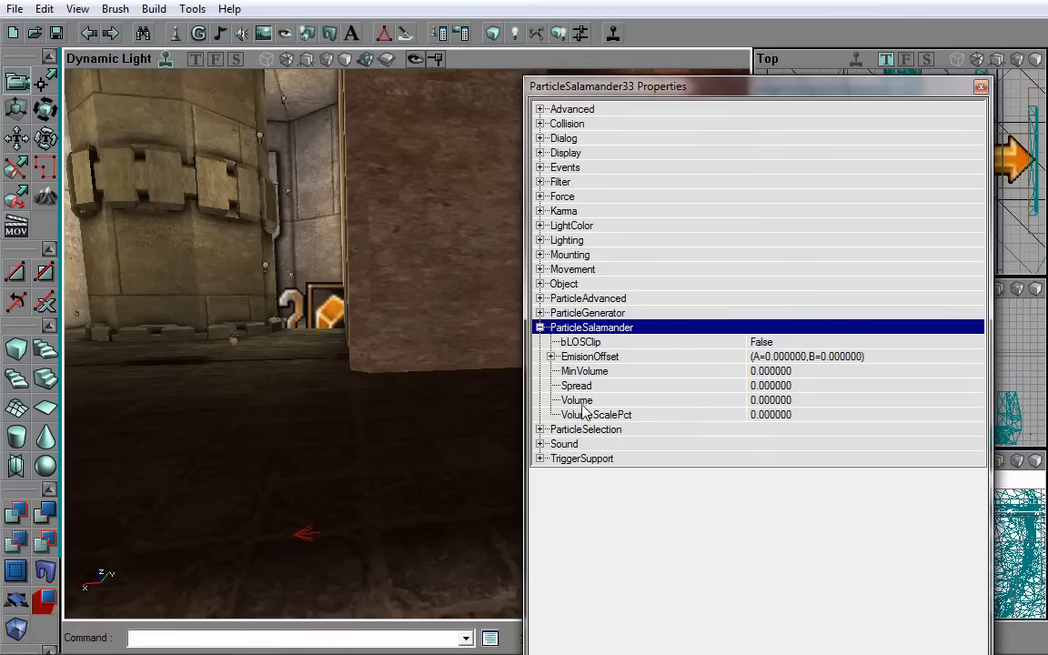
left_click(576, 384)
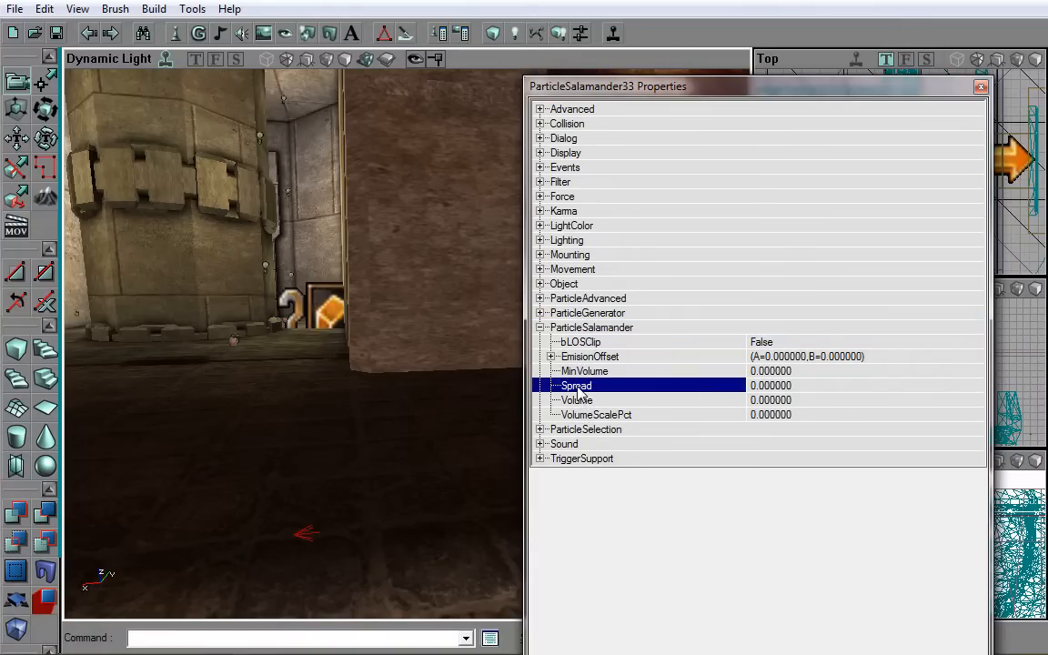
left_click(576, 399)
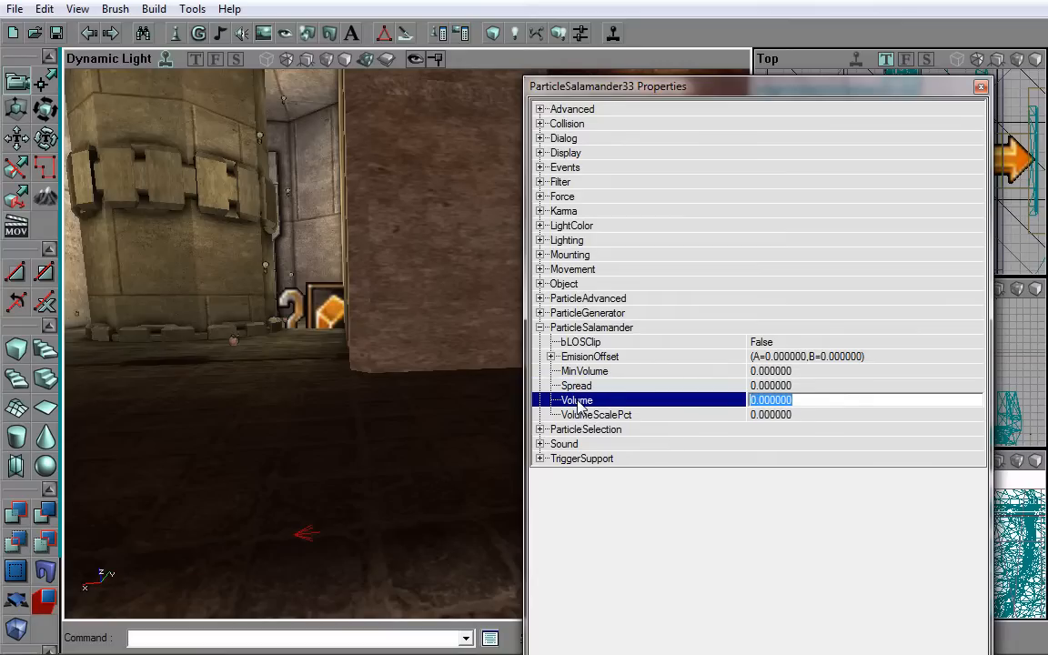
mouse_move(609, 408)
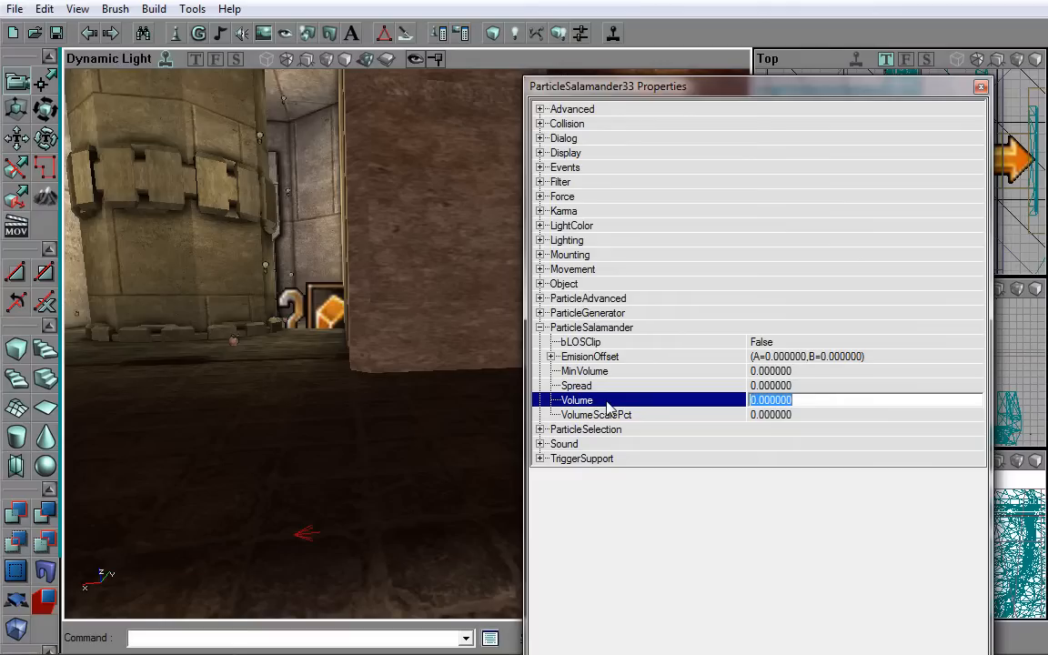
type("2")
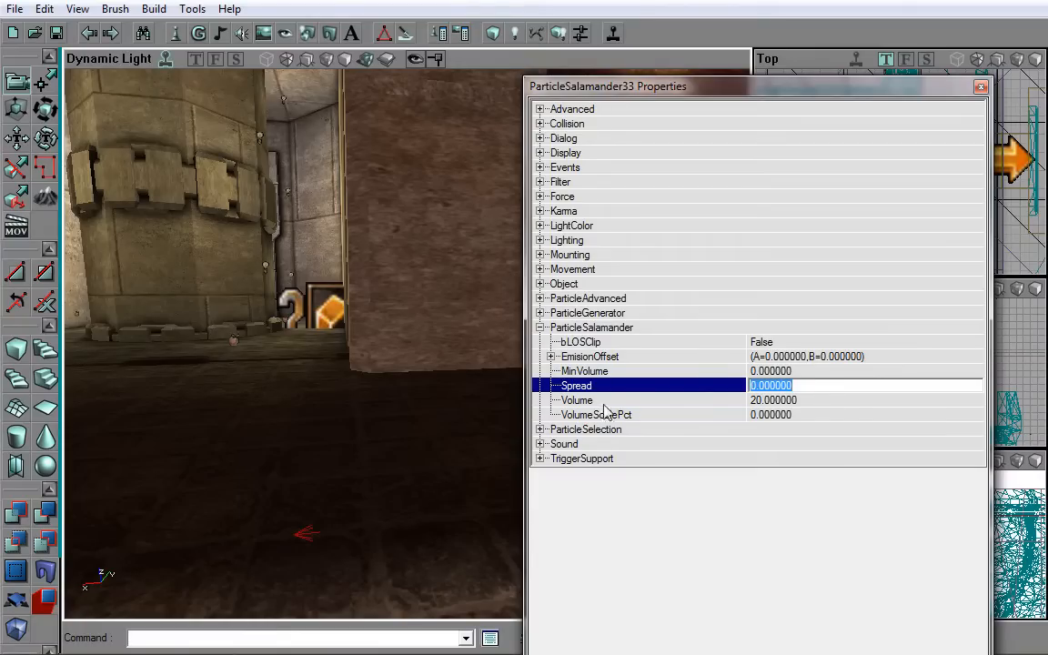
left_click(584, 370)
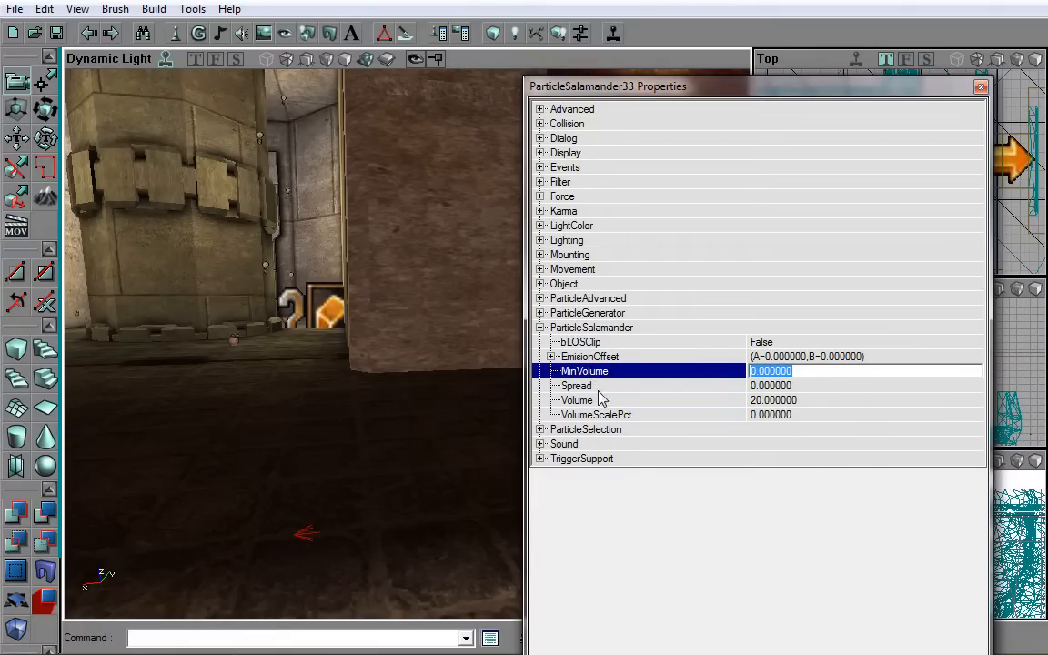
mouse_move(591, 518)
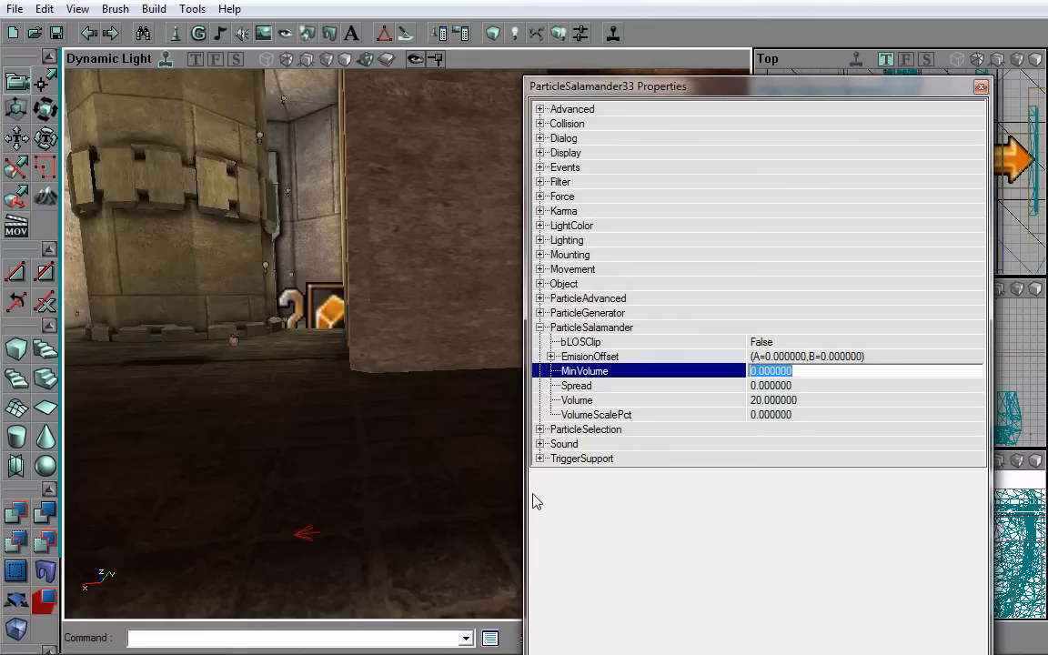
mouse_move(545, 480)
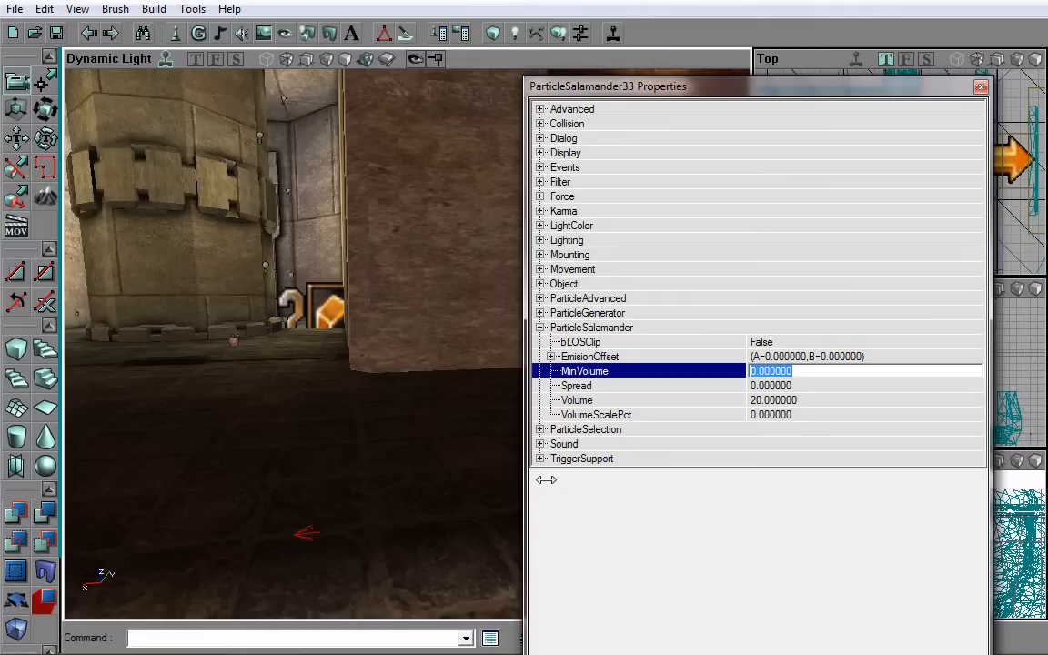
mouse_move(552, 462)
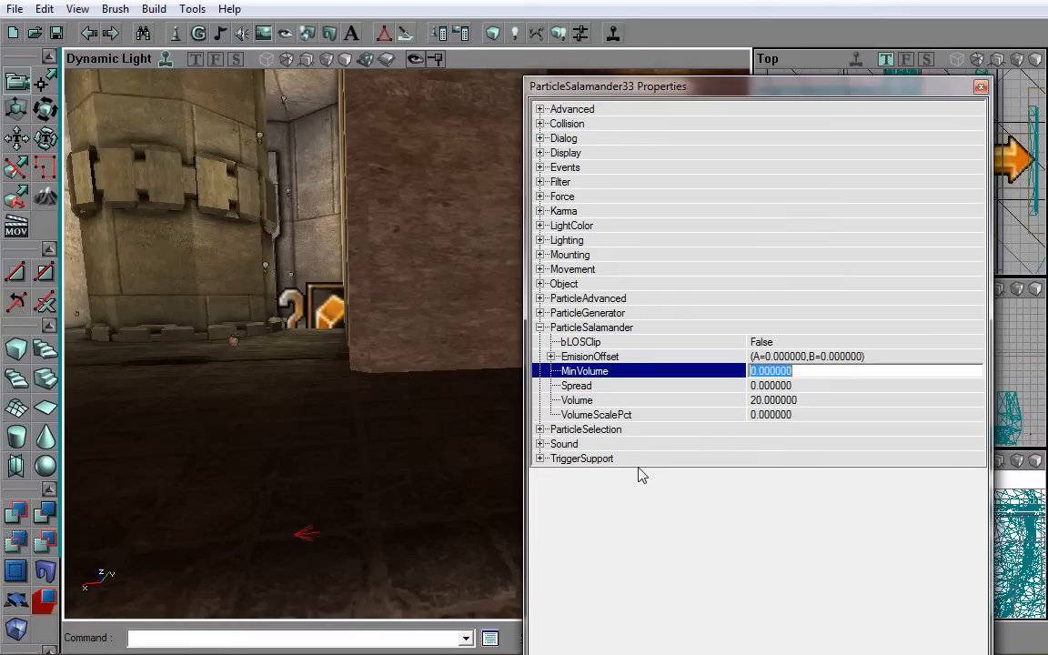
mouse_move(634, 406)
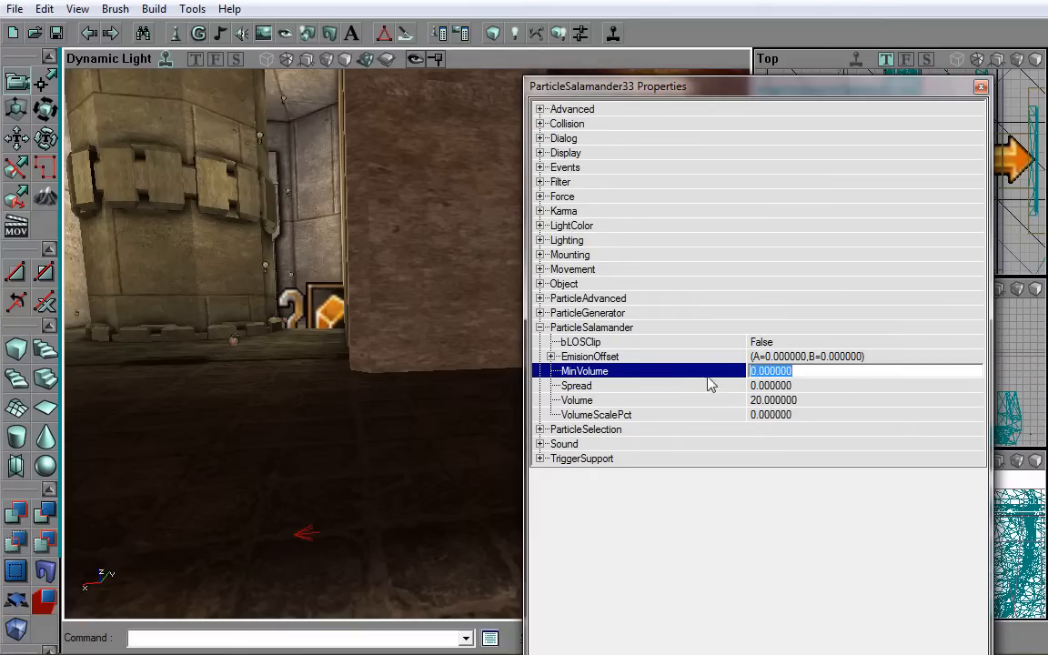
mouse_move(676, 393)
type("5.000000")
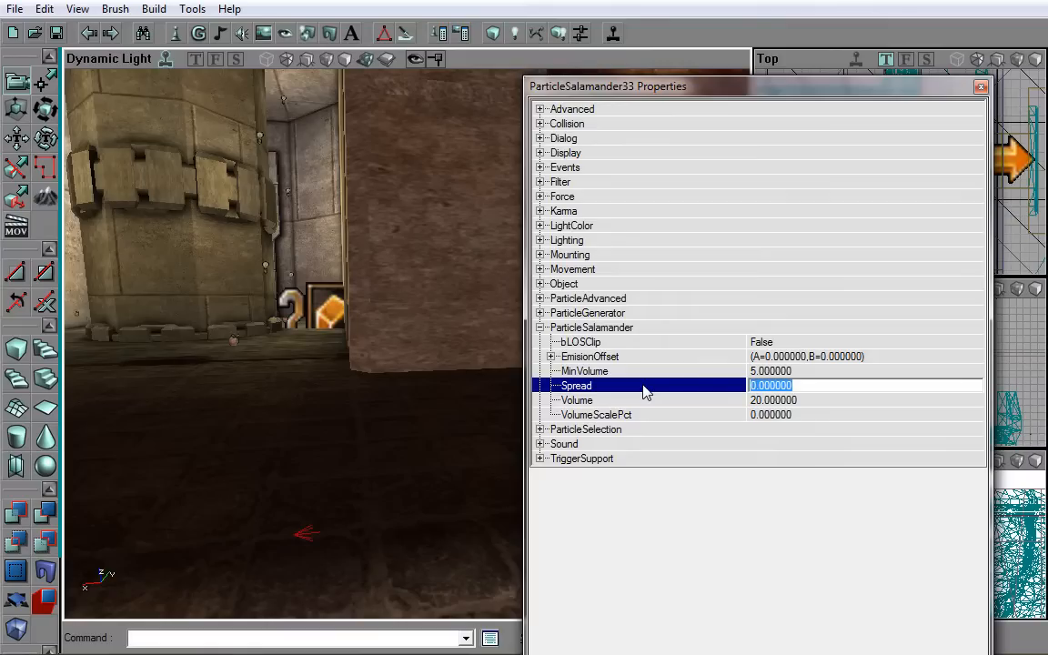
mouse_move(617, 341)
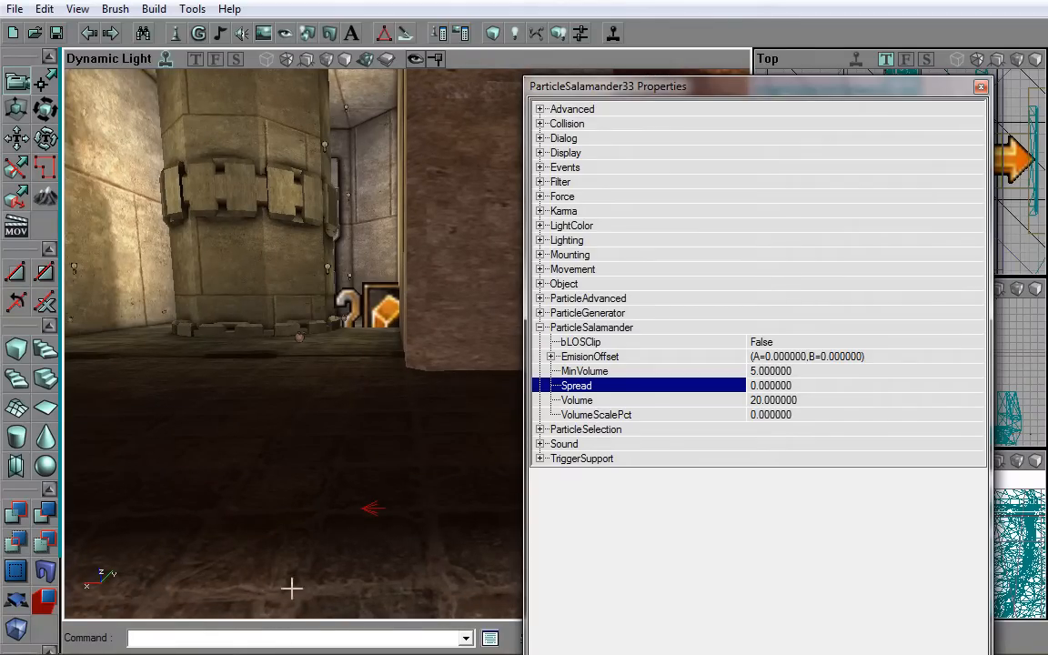
mouse_move(203, 398)
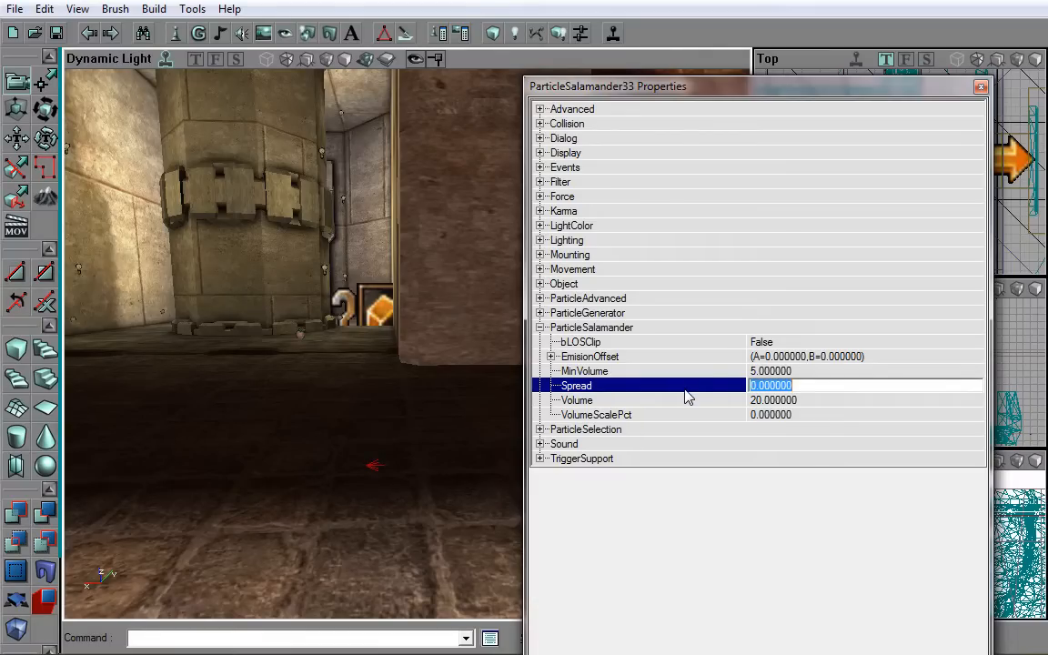
type("360")
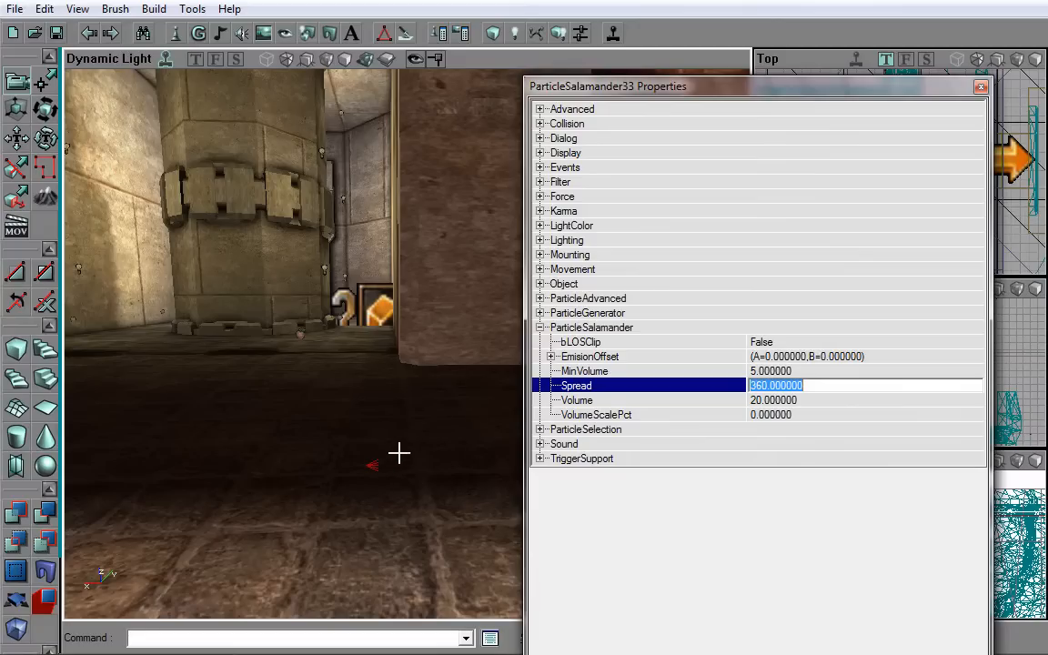
left_click(539, 326)
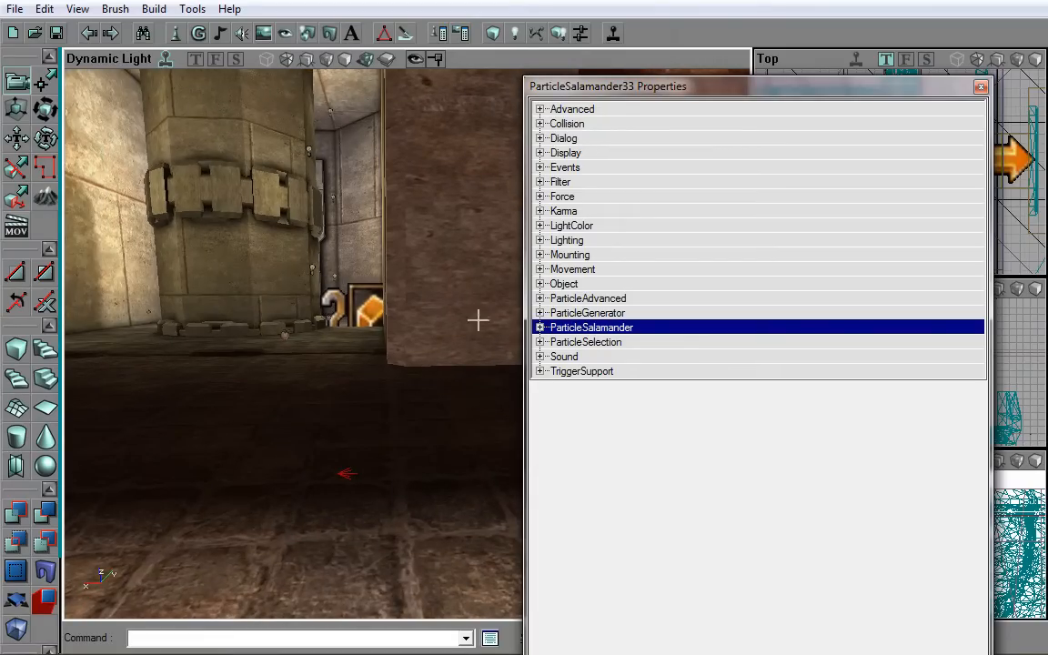
Expand ParticleGenerator and select ParticleTemplates, currently WetWindshieldParticleTemplate.
left_click(539, 312)
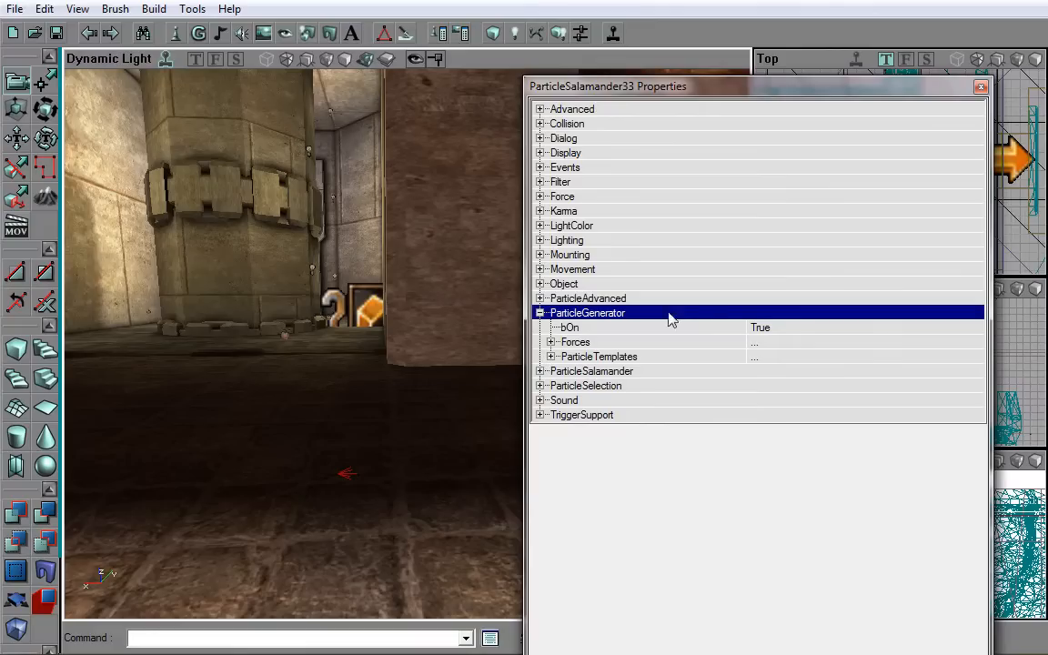
mouse_move(602, 357)
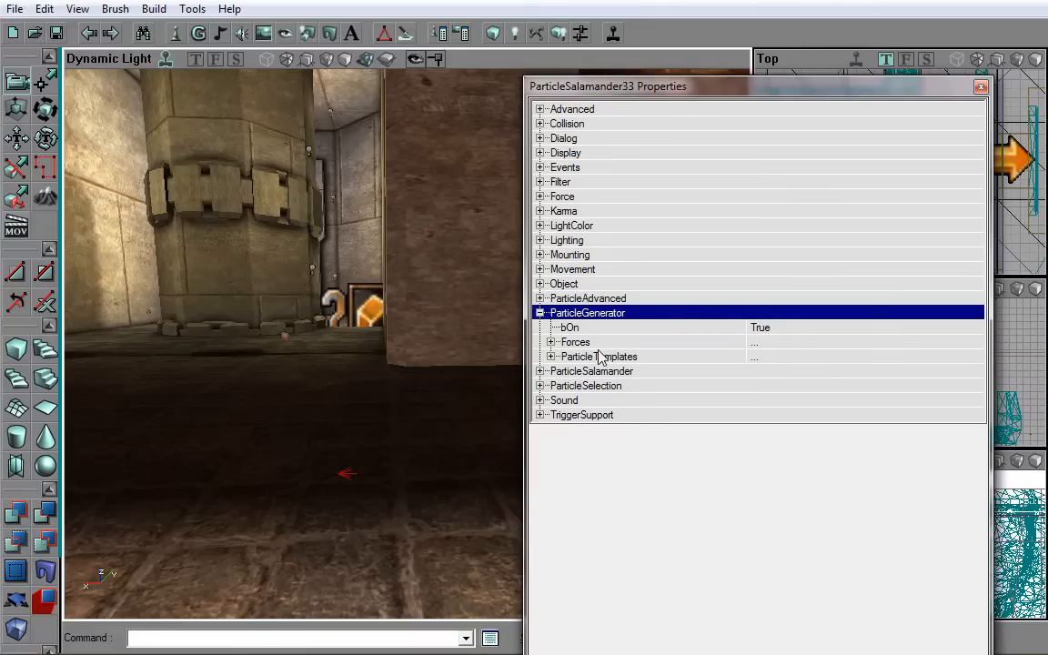
mouse_move(552, 355)
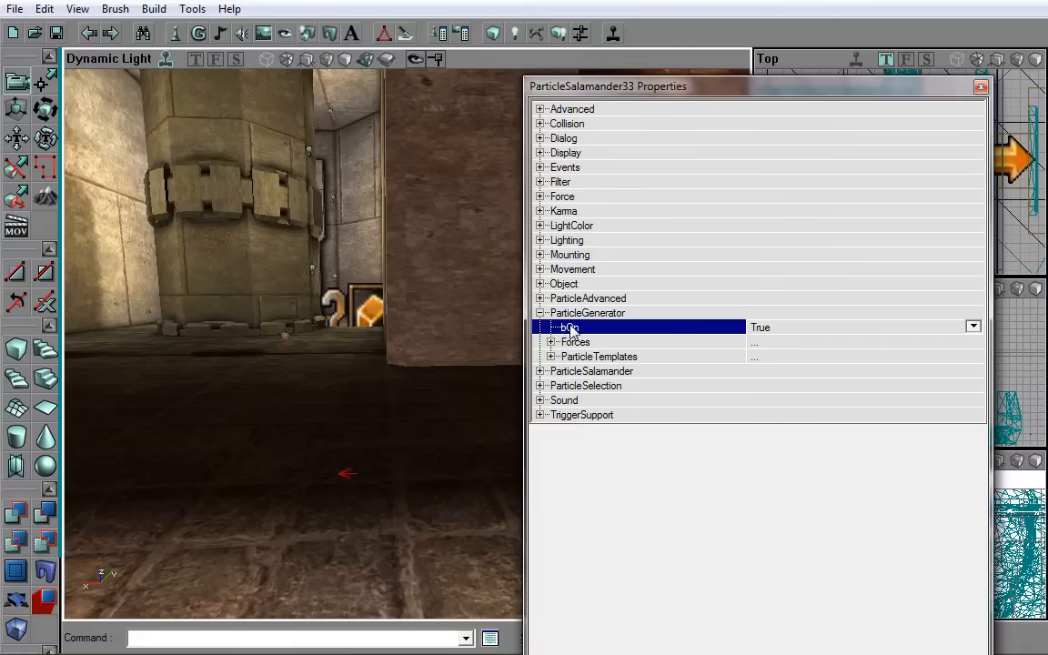
left_click(598, 356)
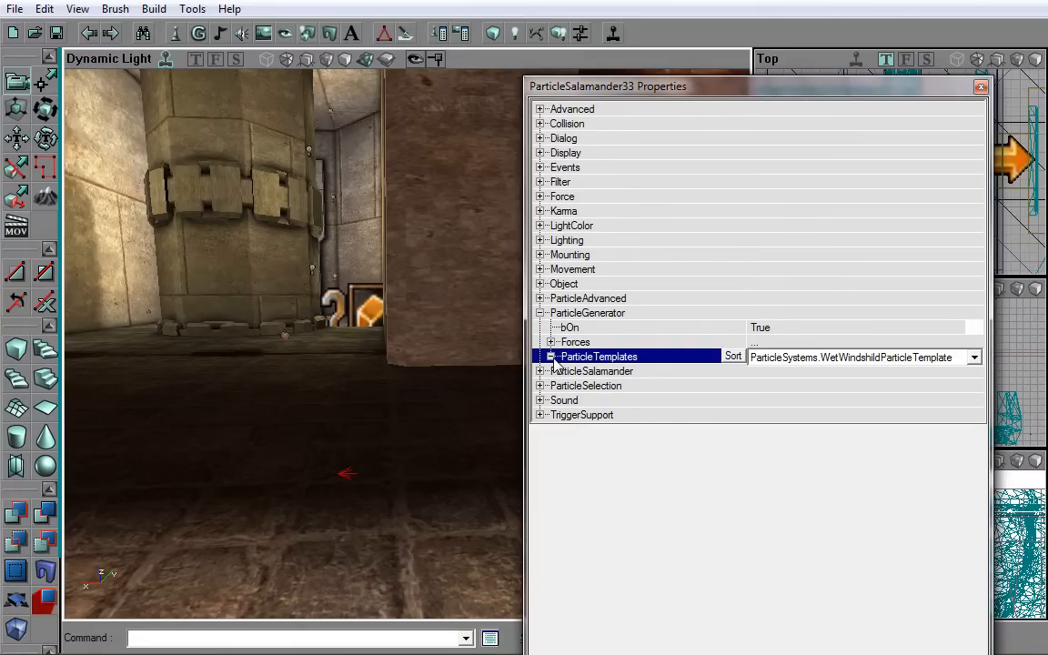
mouse_move(579, 342)
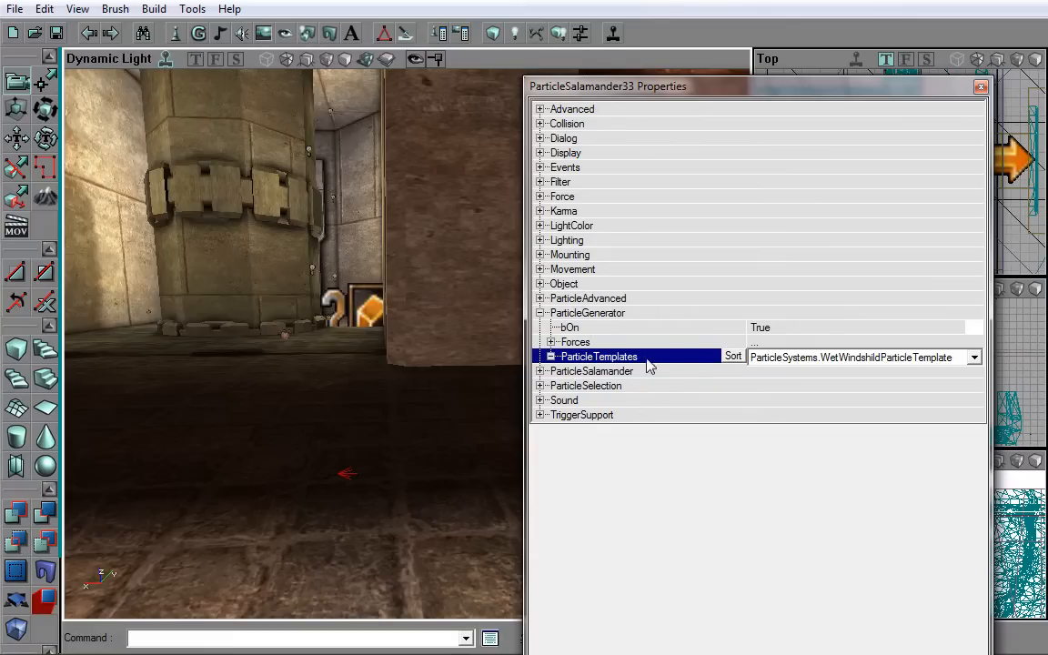
mouse_move(555, 368)
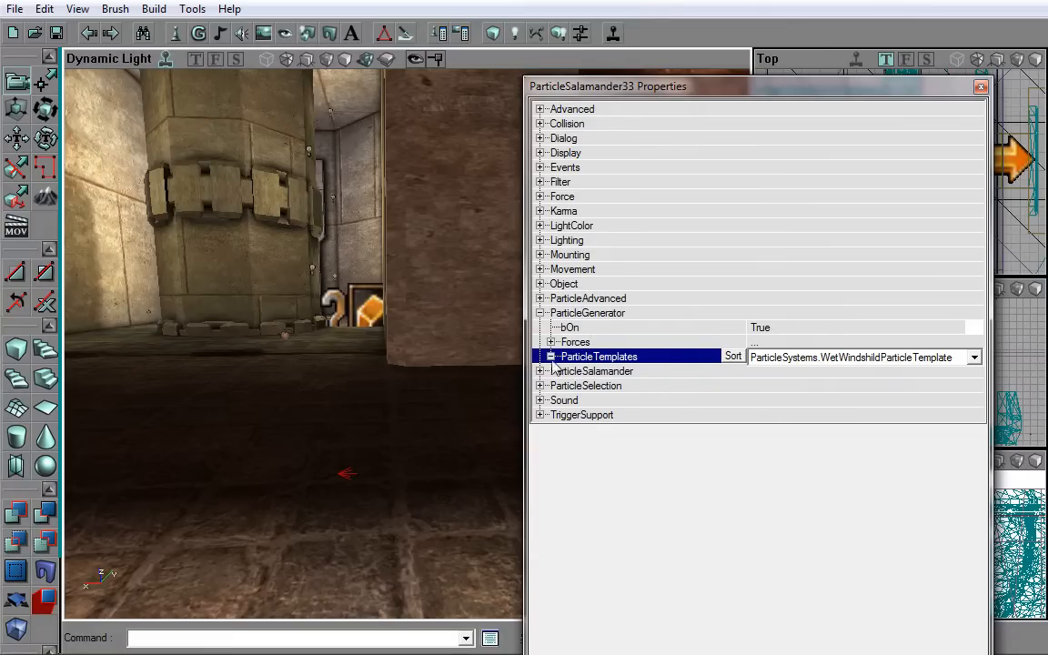
mouse_move(967, 364)
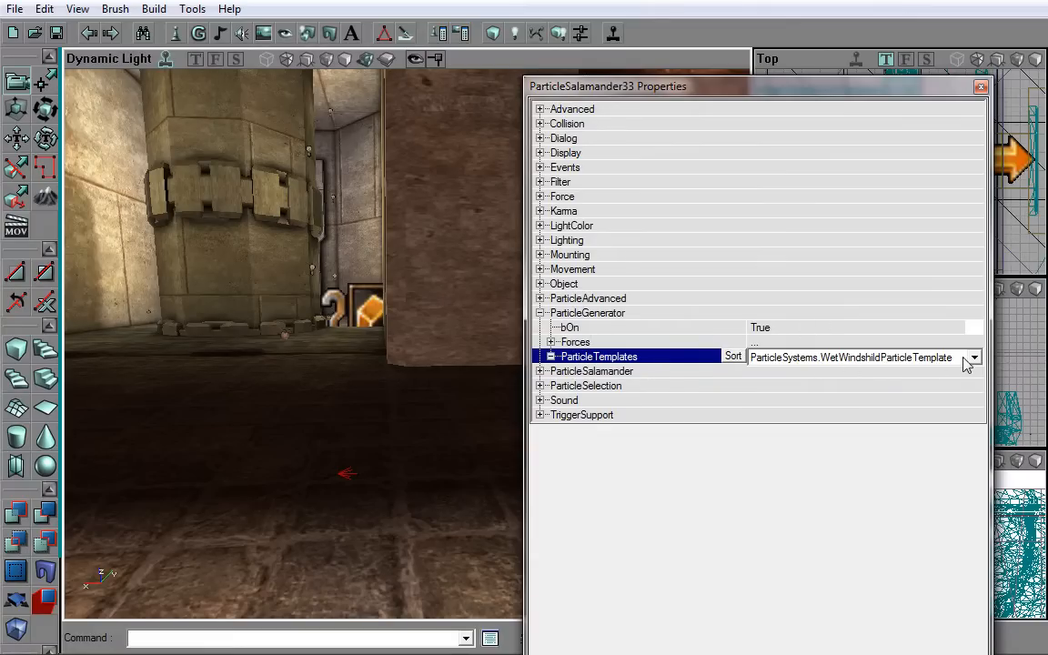
mouse_move(796, 368)
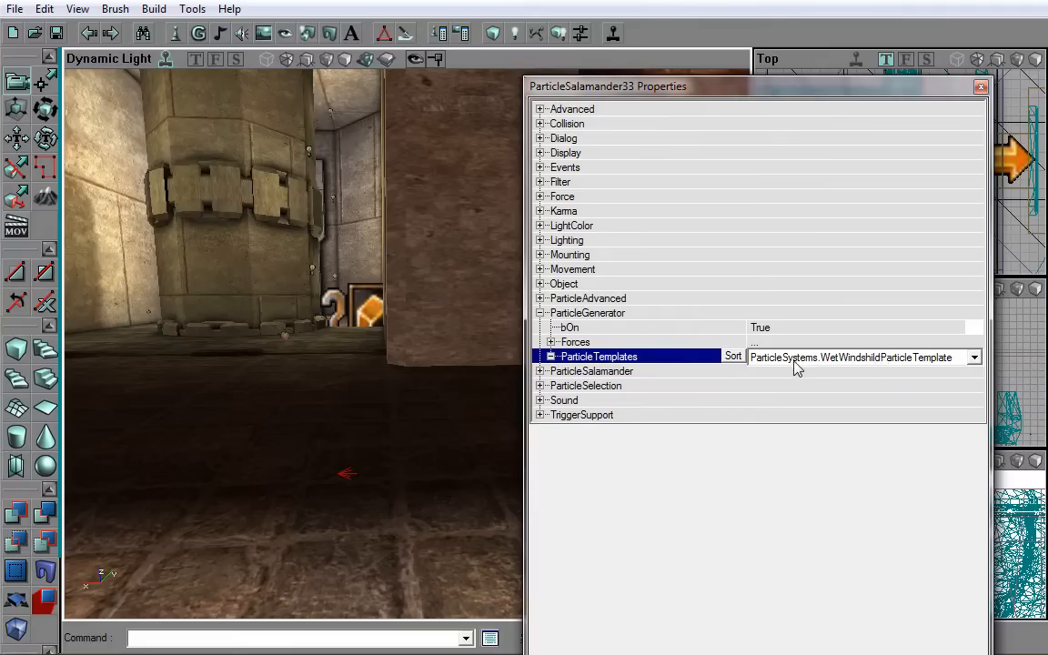
mouse_move(862, 364)
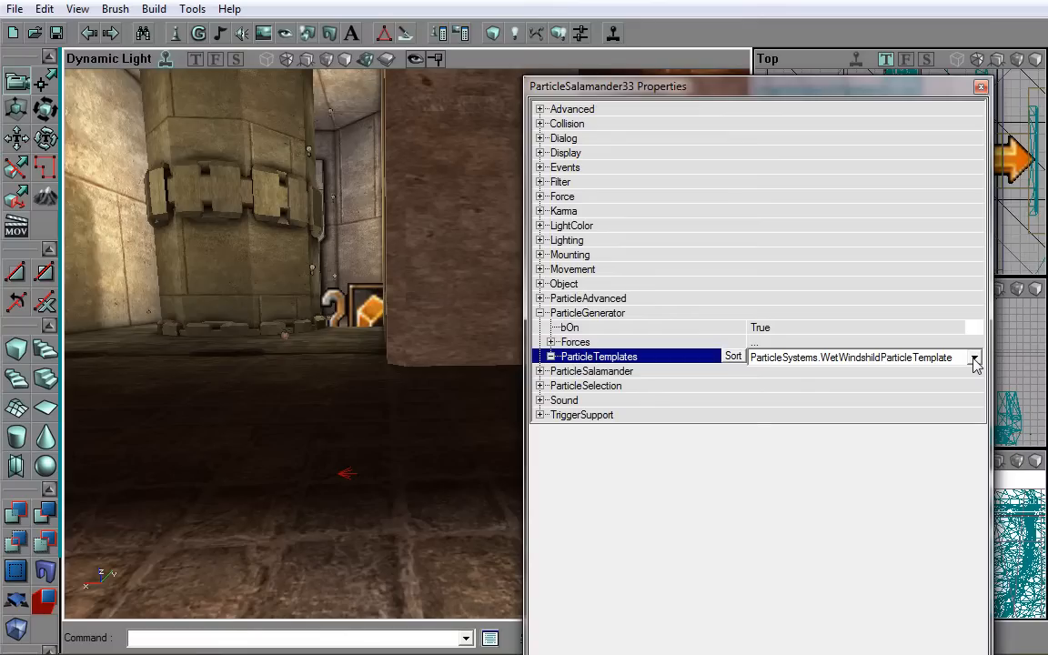
Open the ParticleTemplates dropdown of available template types.
left_click(974, 356)
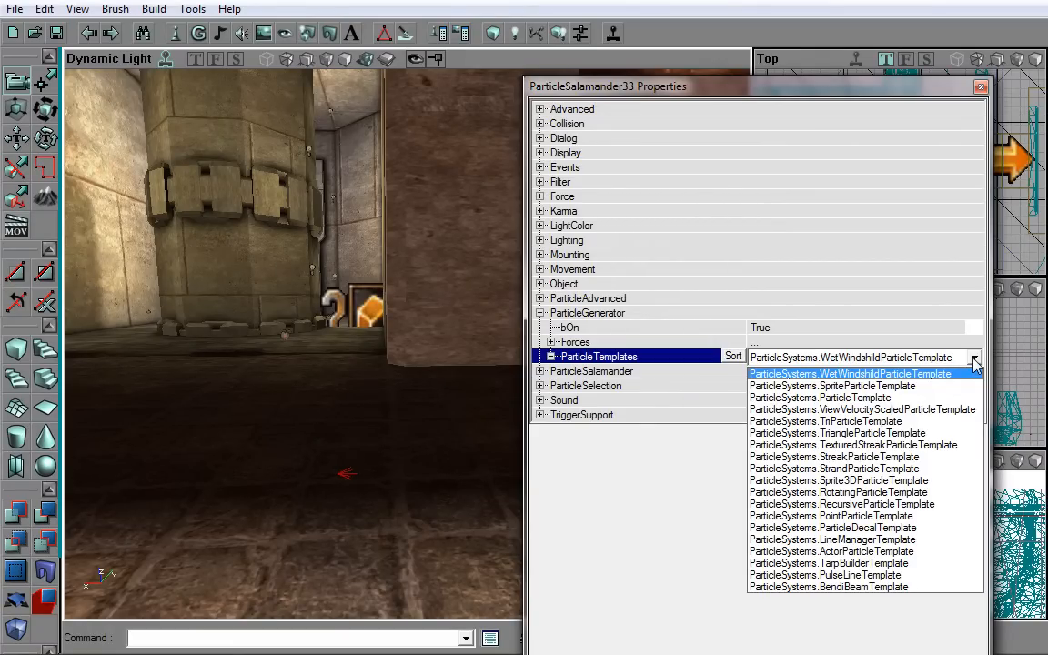
mouse_move(965, 379)
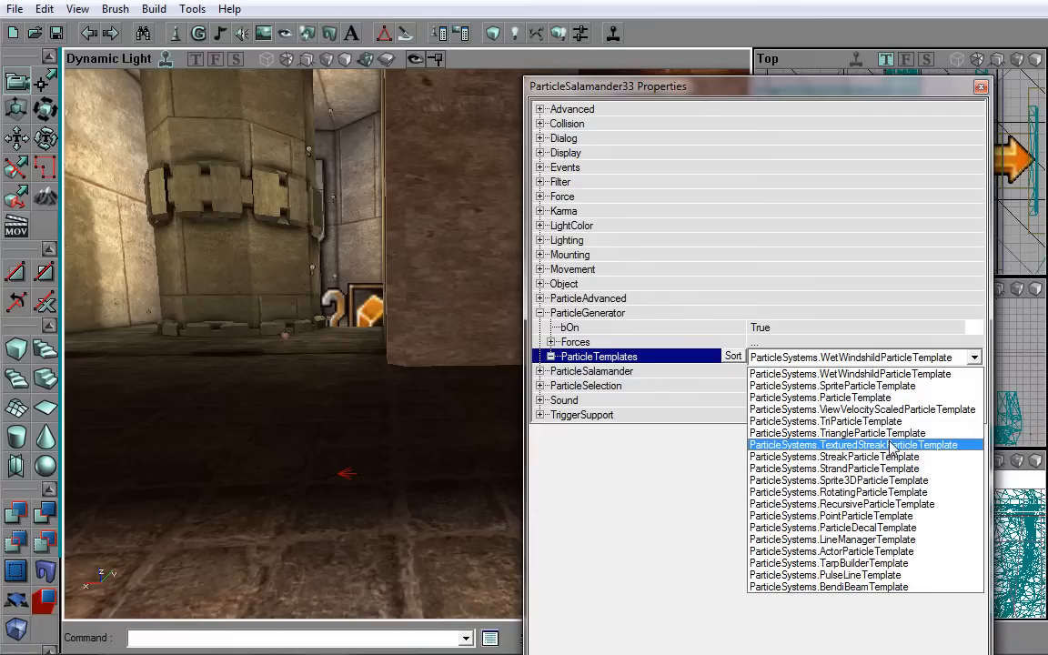
mouse_move(891, 450)
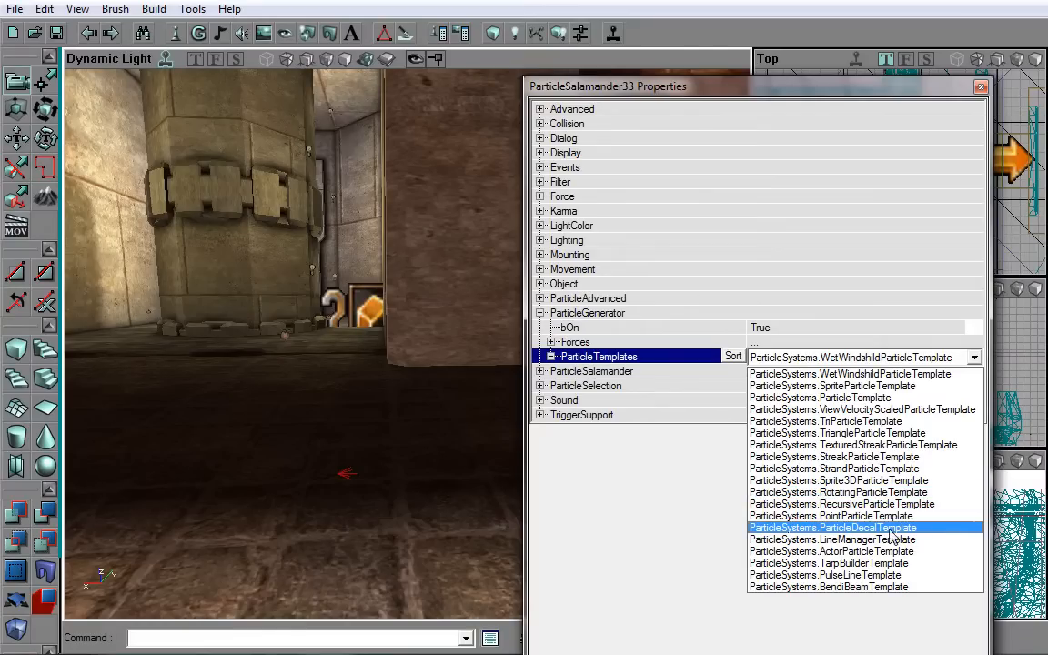
mouse_move(935, 535)
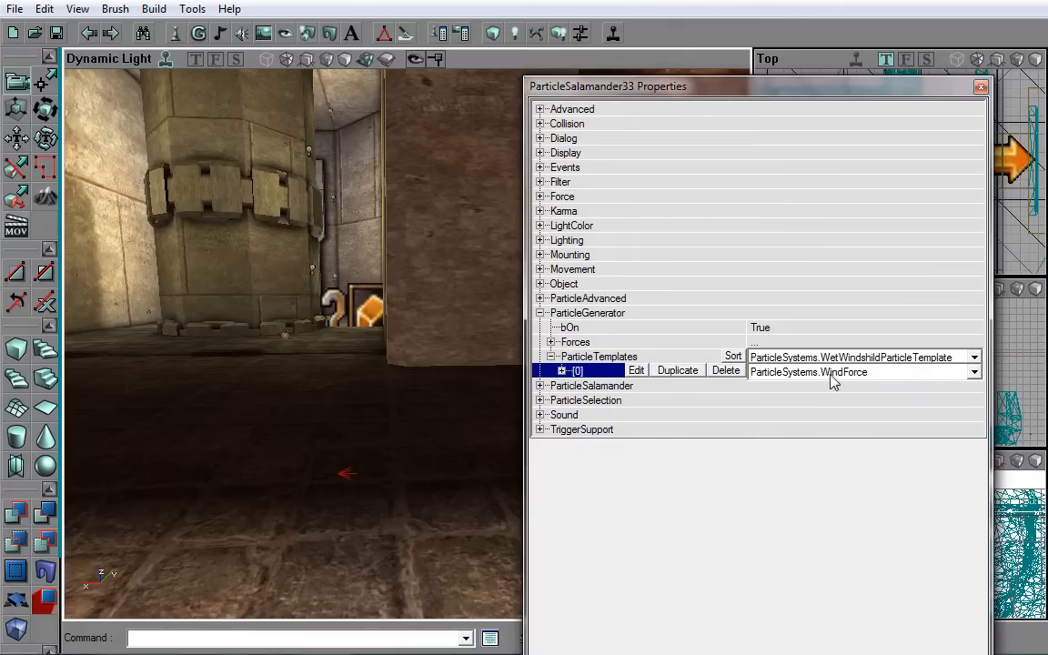
mouse_move(777, 385)
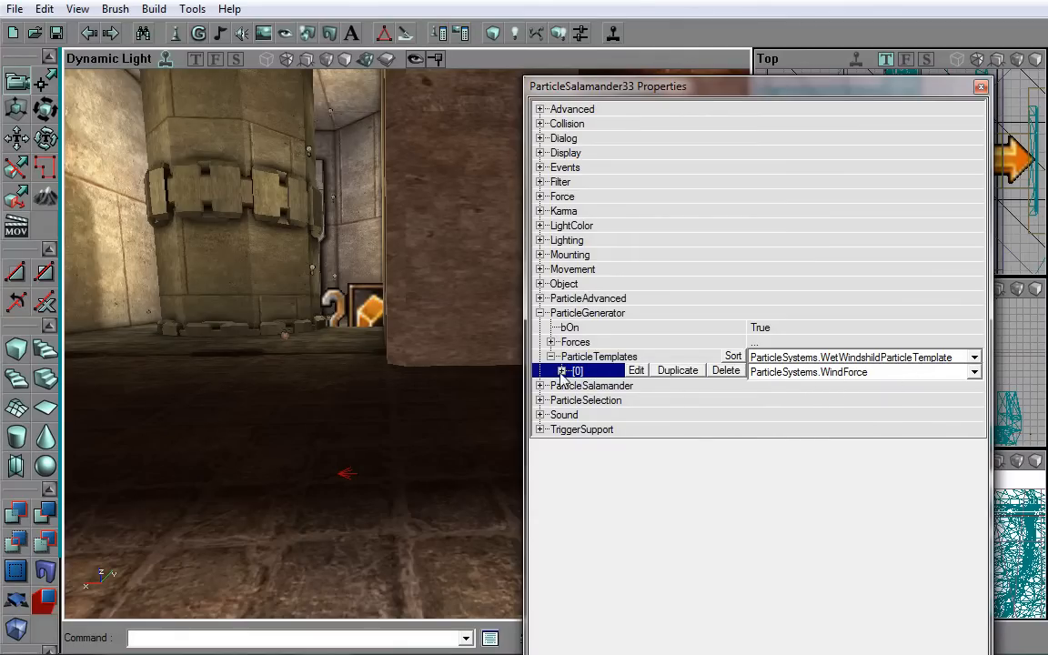
Add a TexturedStreakParticleTemplate as entry [0] and expand its settings.
left_click(550, 370)
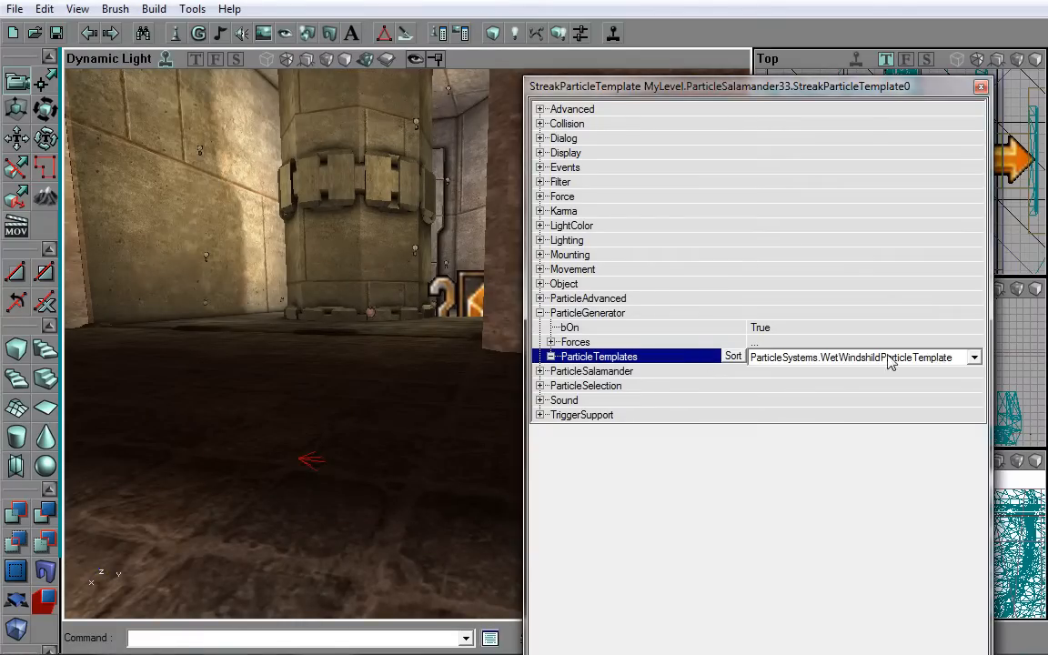
left_click(973, 357)
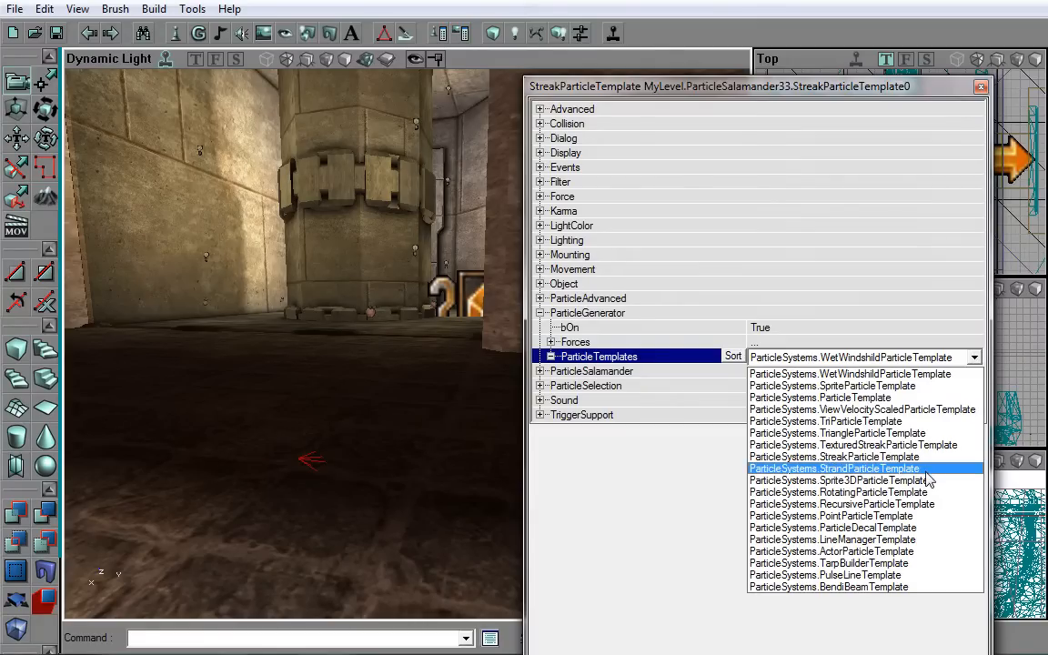
left_click(854, 445)
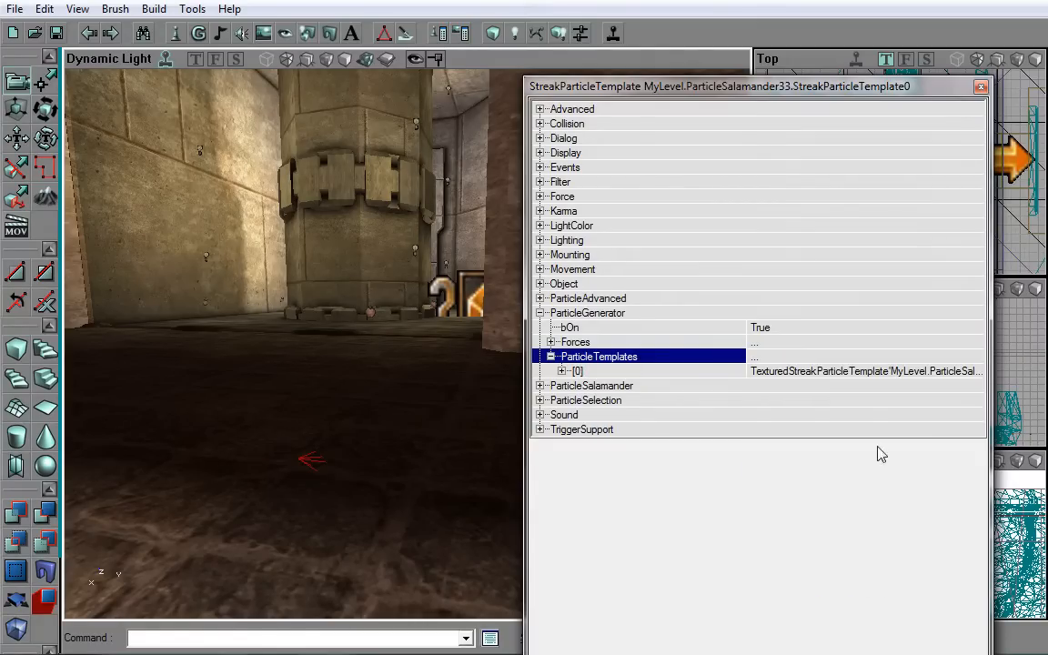
left_click(578, 370)
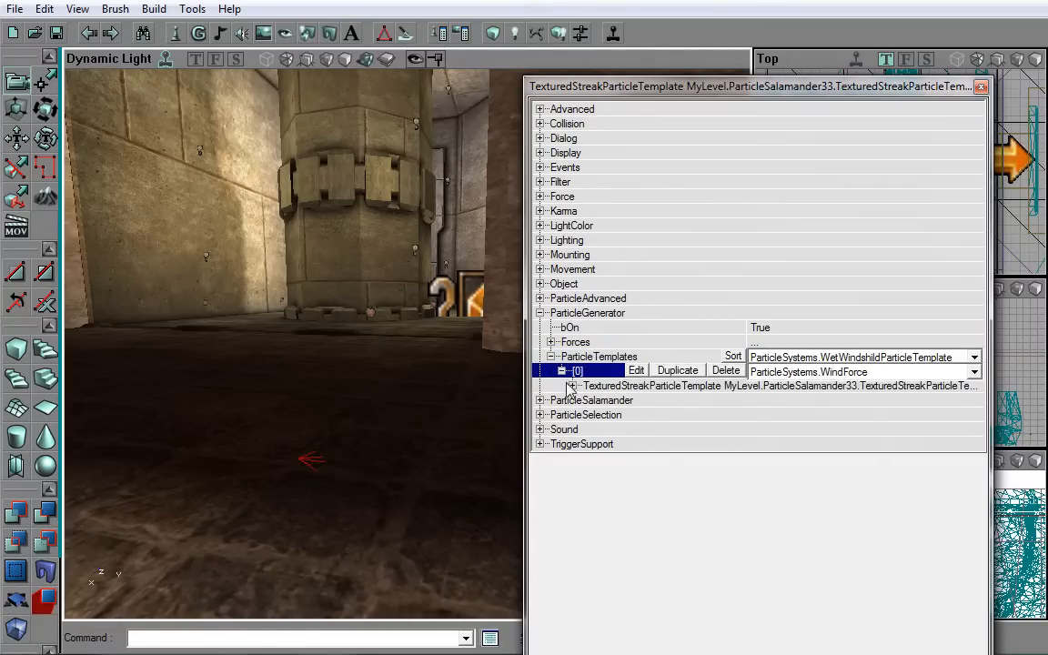
left_click(564, 384)
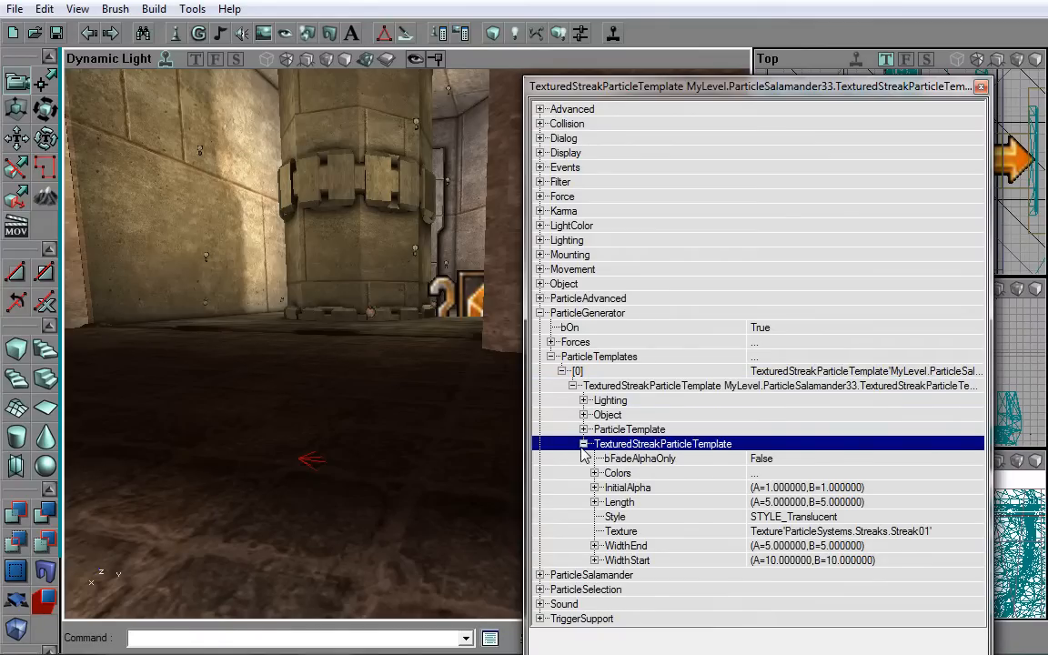
Select the template's Texture property, holding ParticleSystems.Streaks.Streak01.
left_click(622, 531)
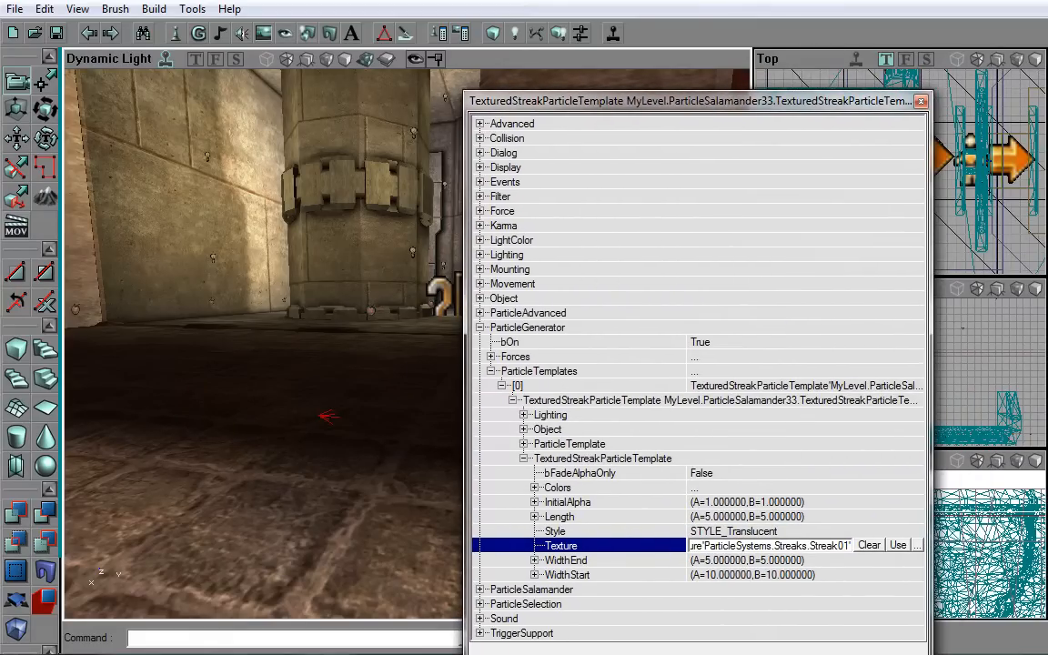
left_click(897, 545)
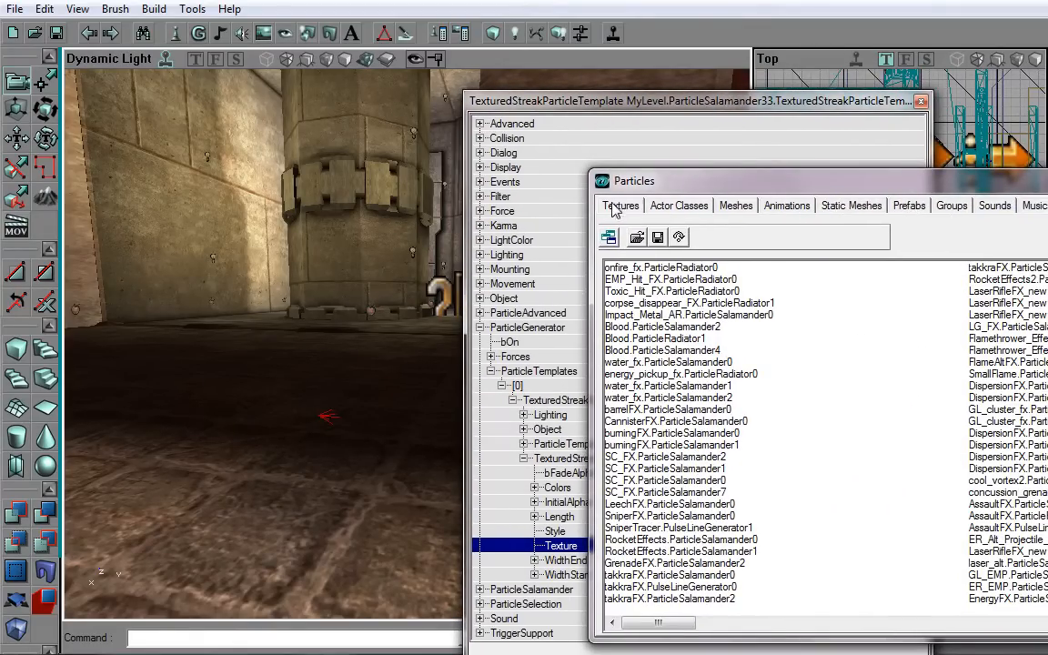
left_click(620, 205)
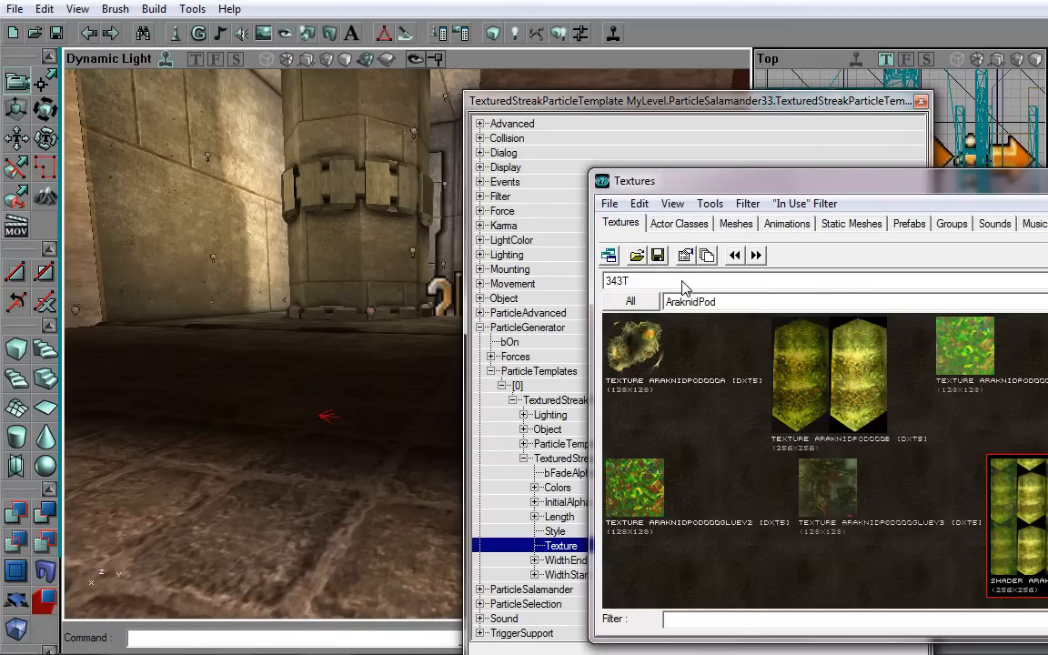
left_click(819, 280)
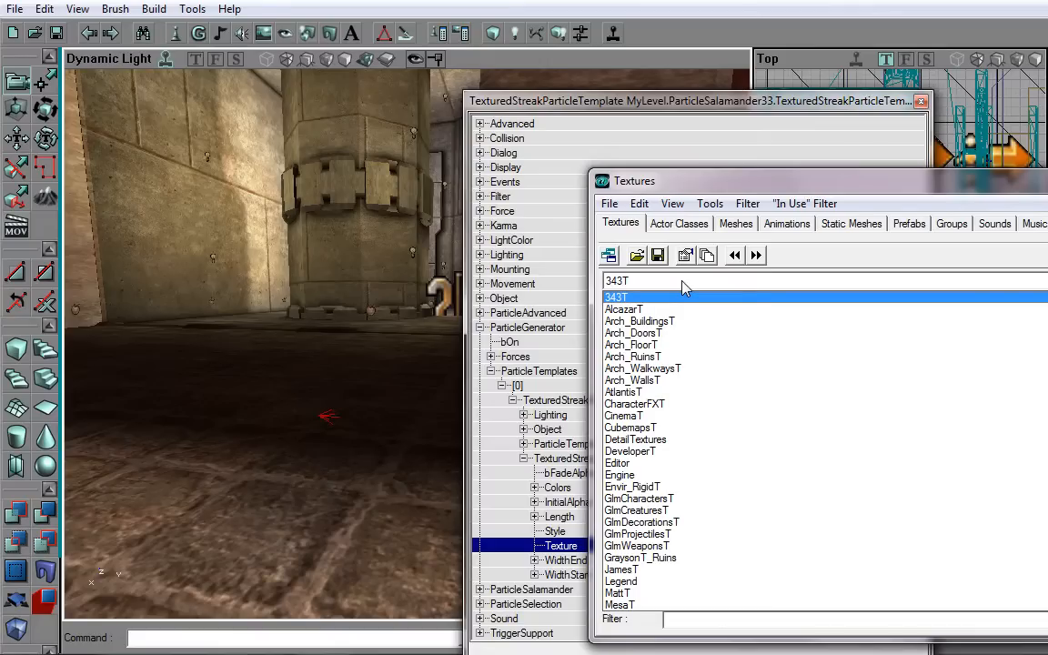
left_click(632, 344)
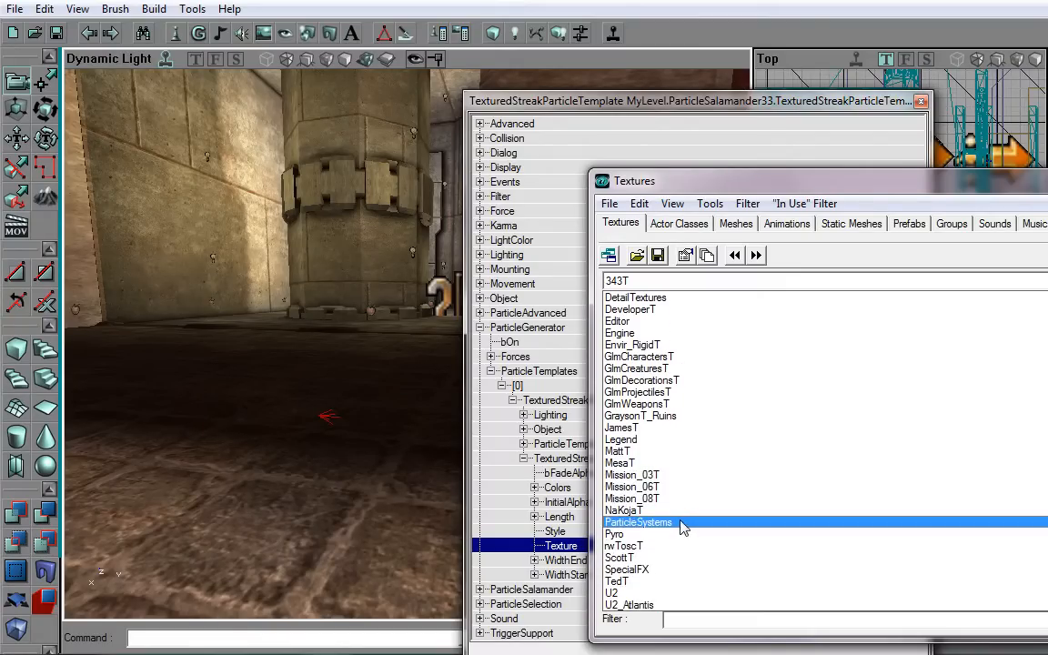
double_click(638, 522)
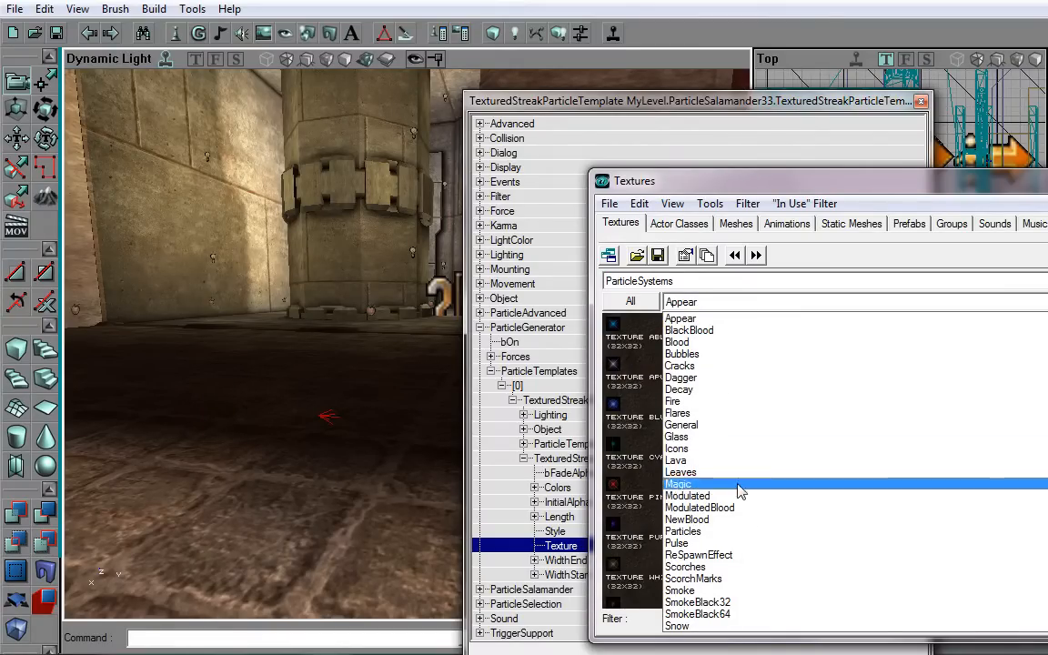
left_click(680, 472)
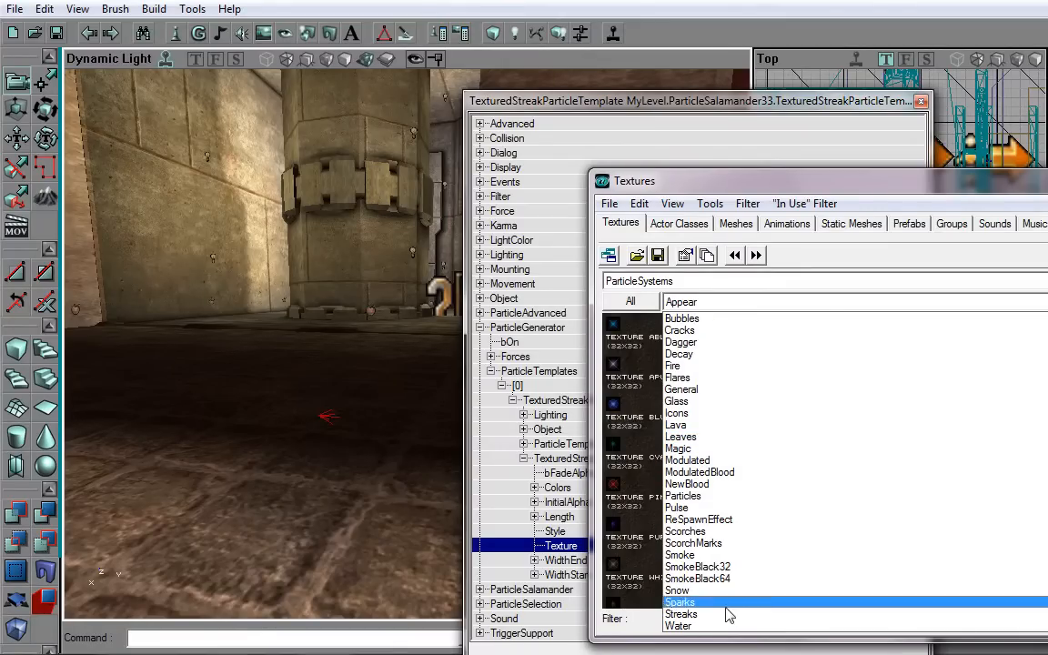
left_click(681, 614)
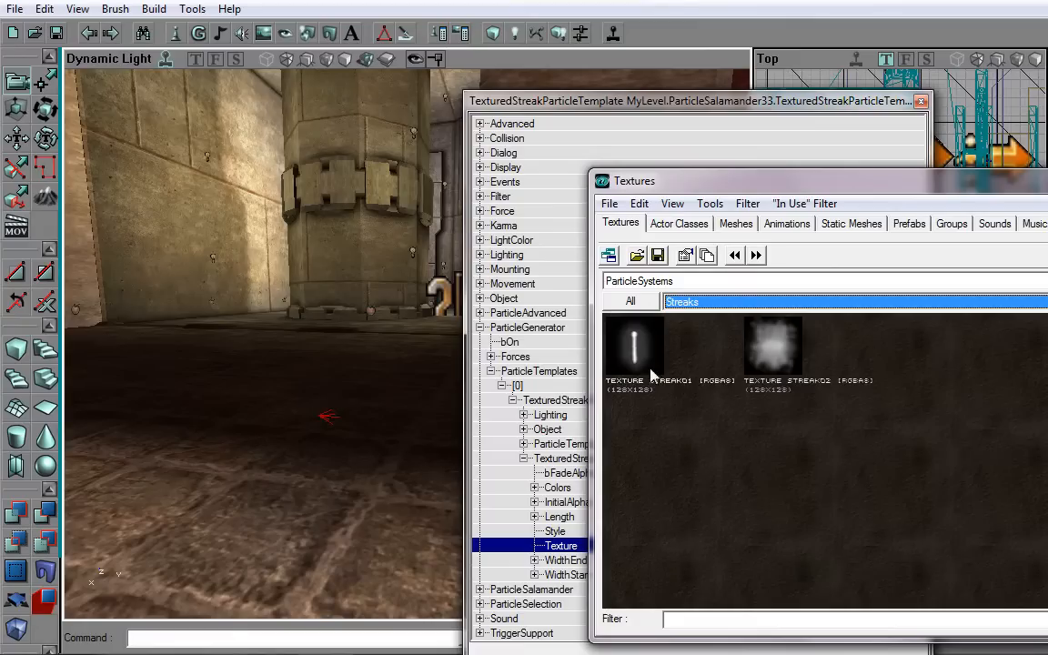
mouse_move(735, 373)
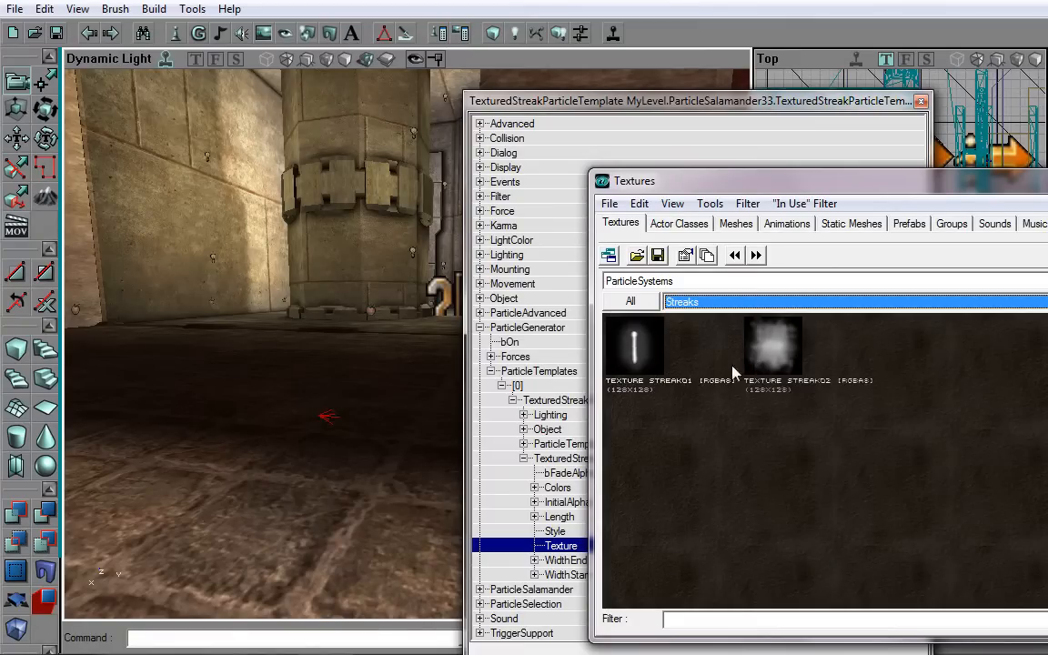
left_click(634, 350)
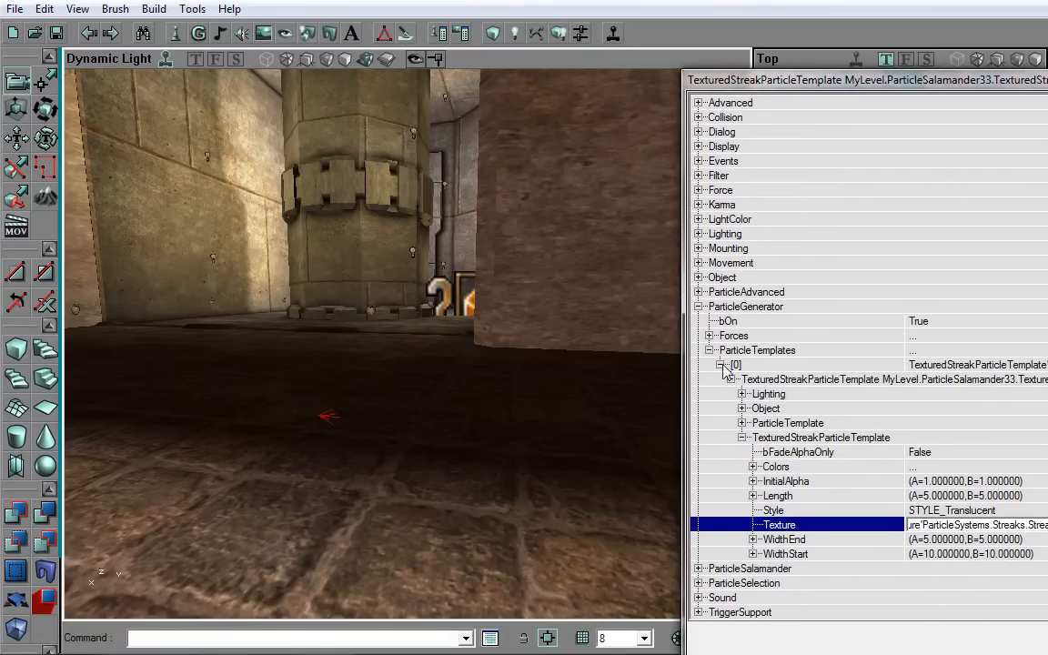
Collapse TexturedStreakParticleTemplate and expand the general ParticleTemplate group.
left_click(773, 509)
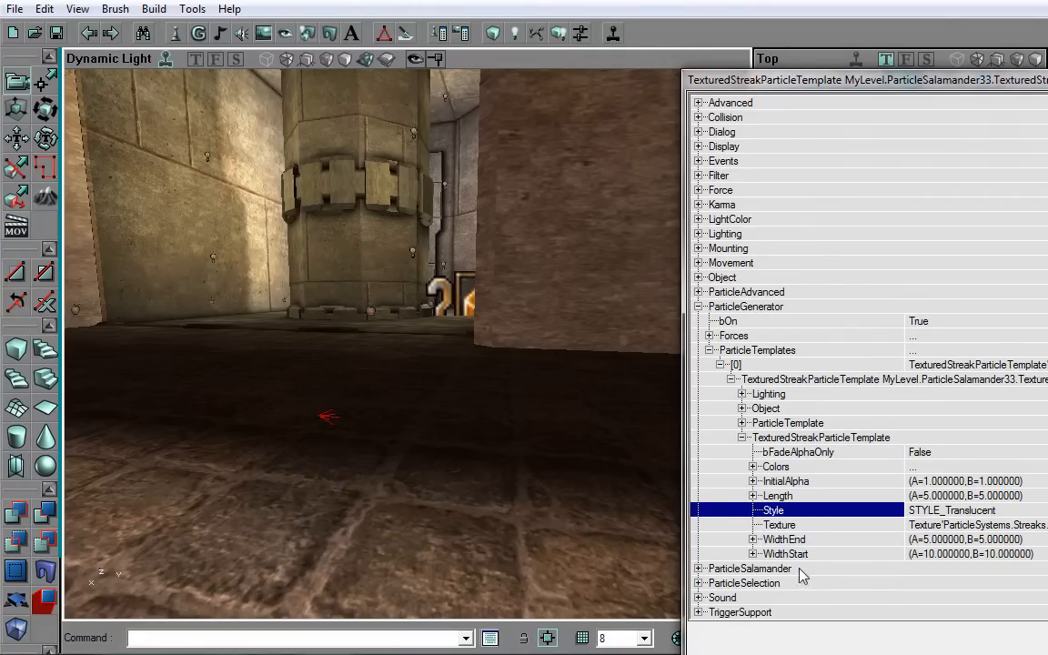
mouse_move(841, 539)
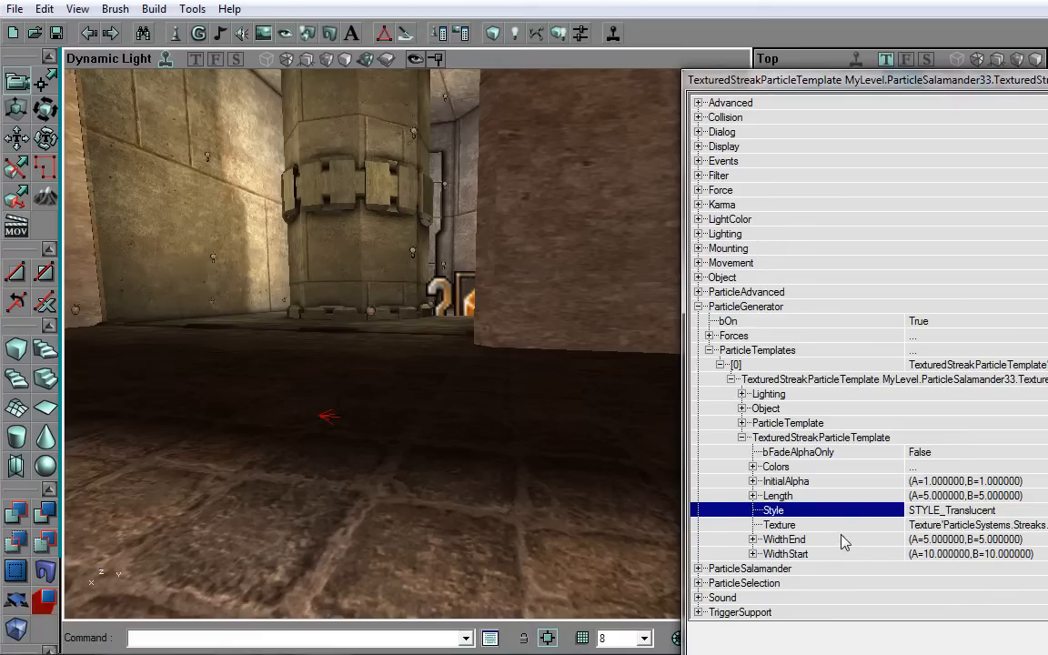
mouse_move(835, 543)
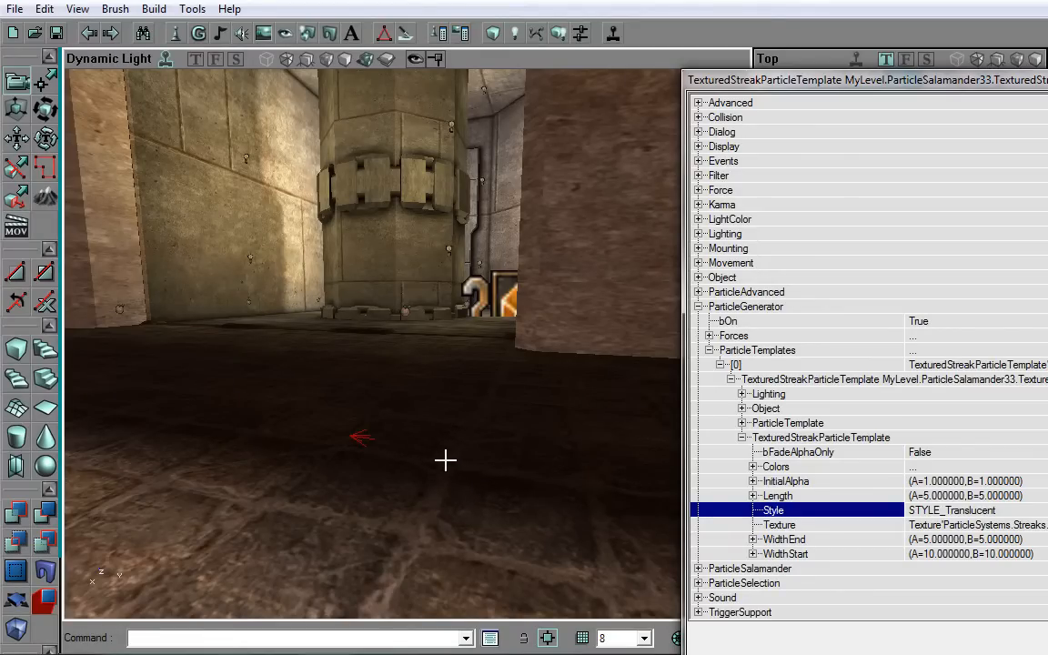
mouse_move(475, 452)
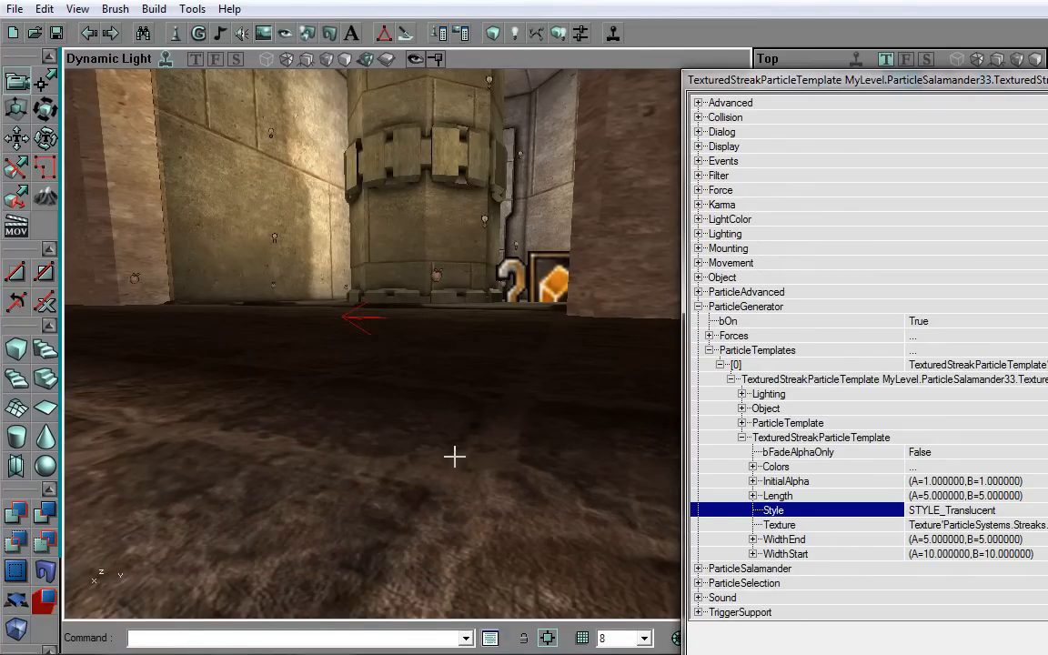
mouse_move(718, 516)
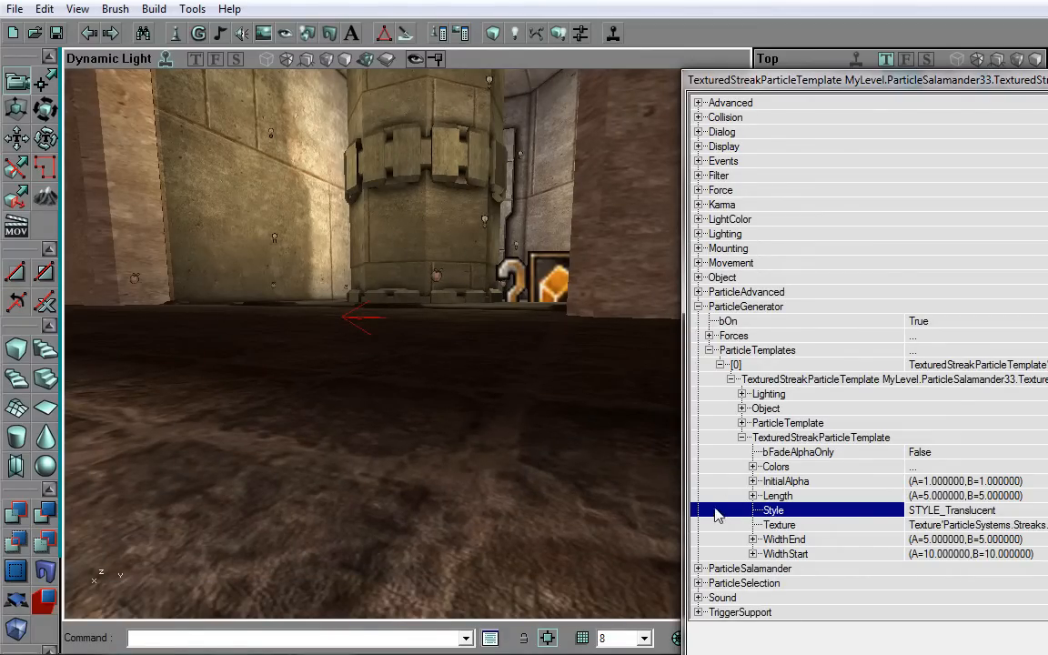
mouse_move(745, 527)
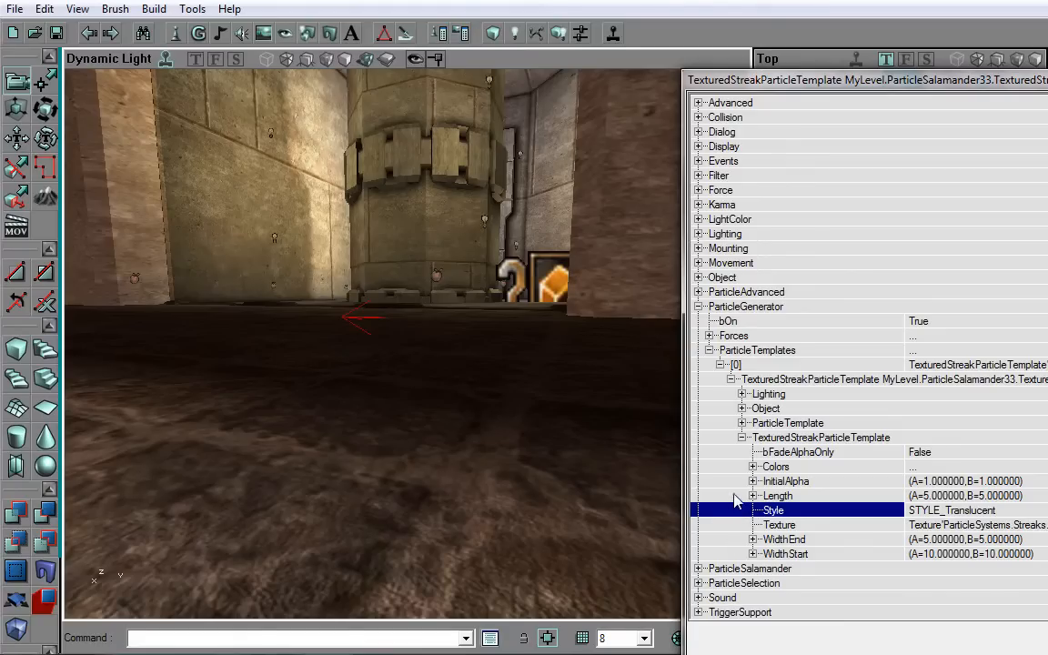
left_click(784, 480)
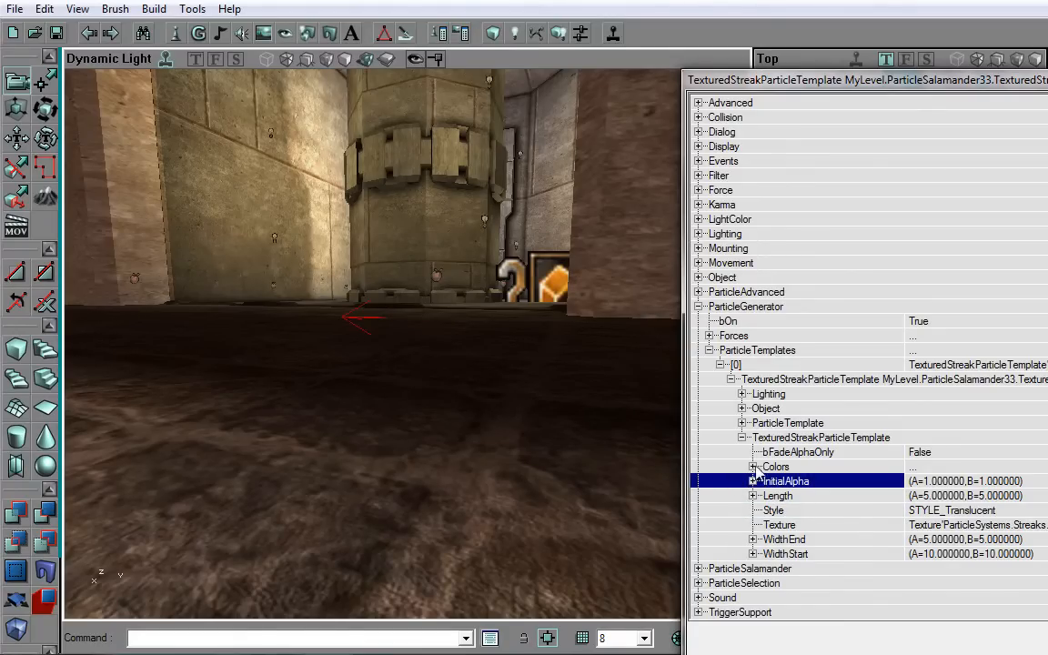
left_click(774, 465)
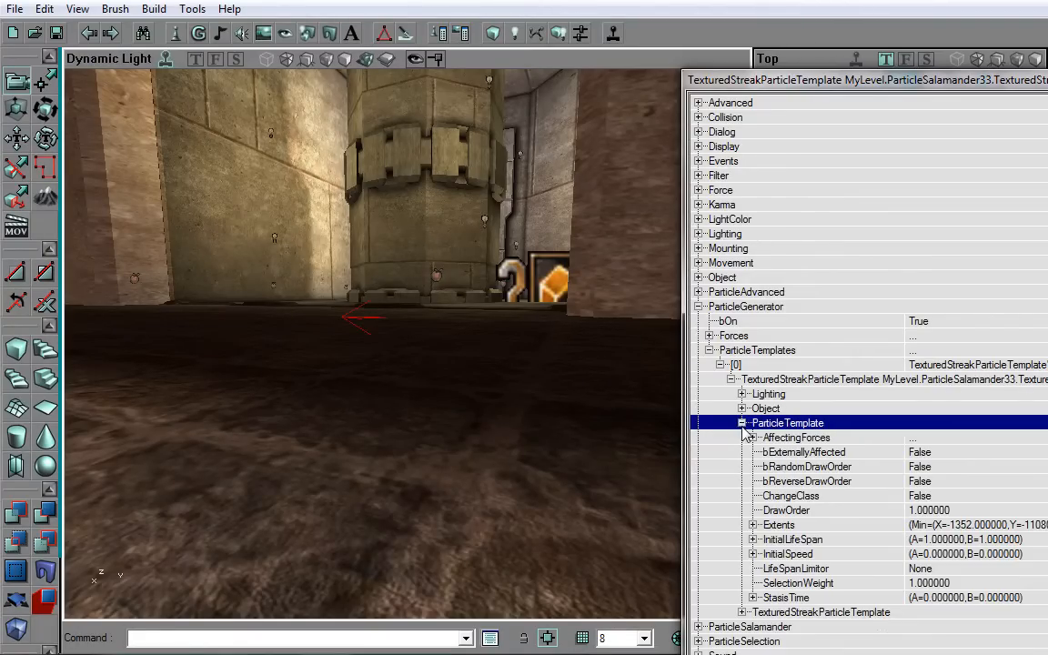
mouse_move(750, 521)
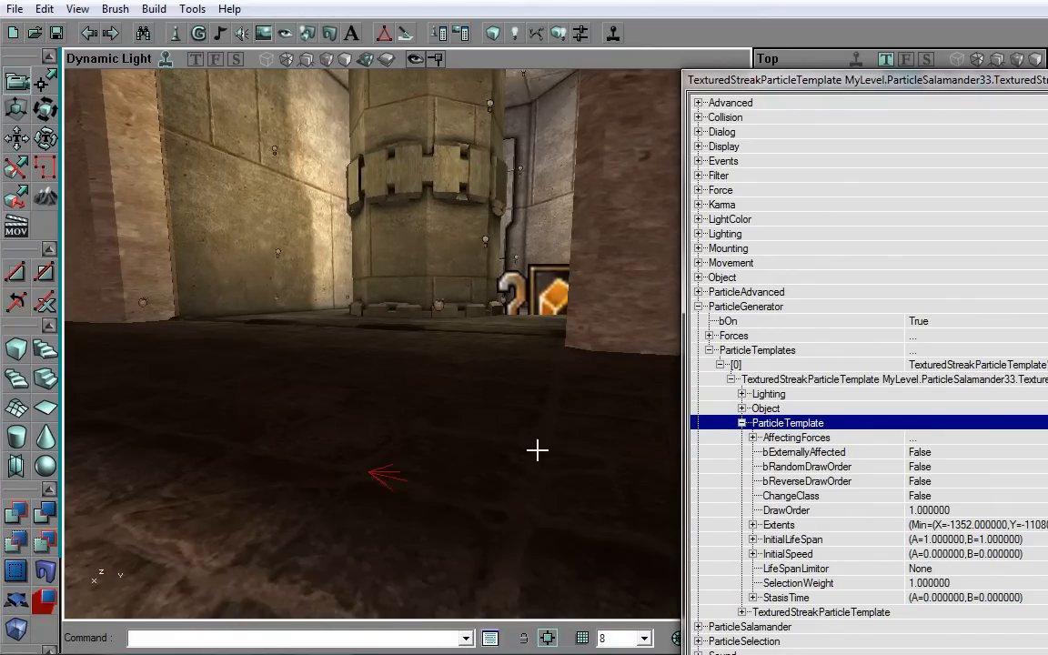
Set the streak template's InitialSpeed to 100.
left_click(786, 554)
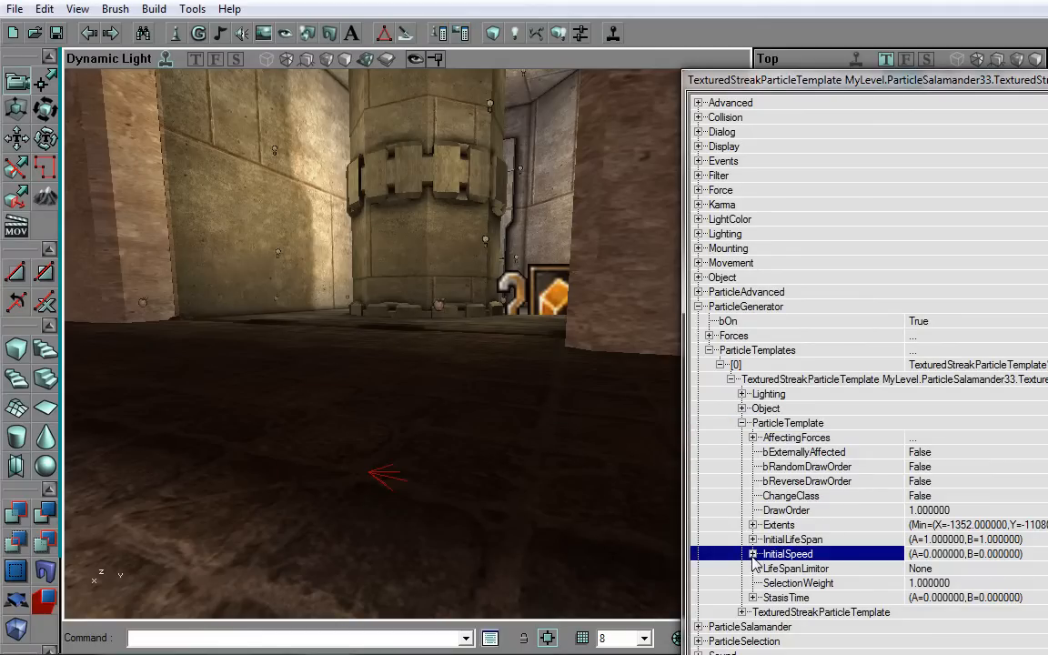
left_click(752, 553)
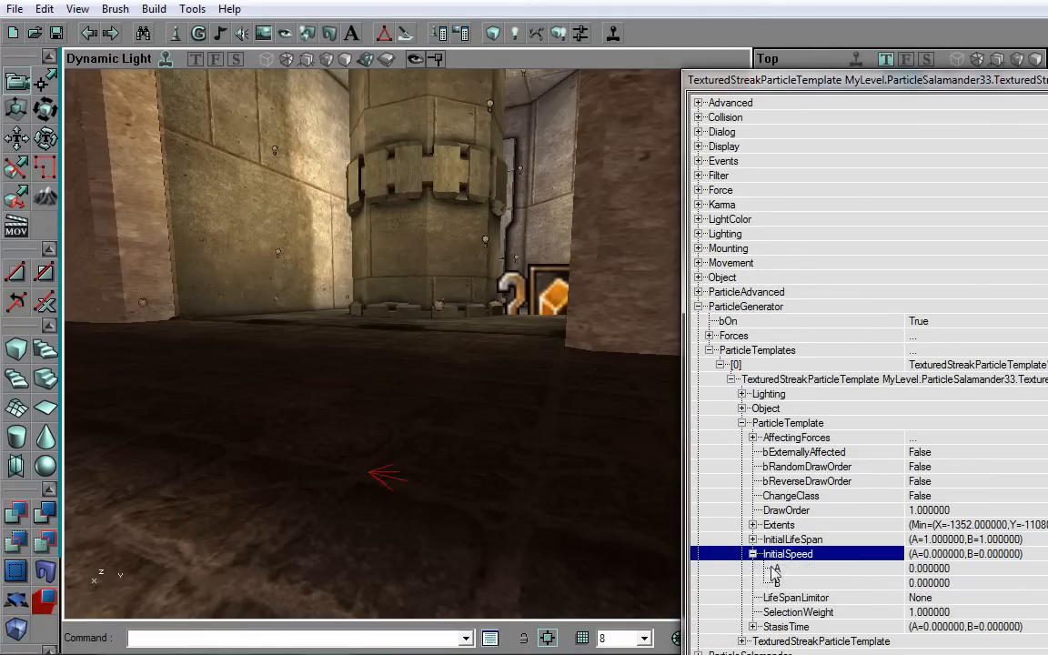
type("10")
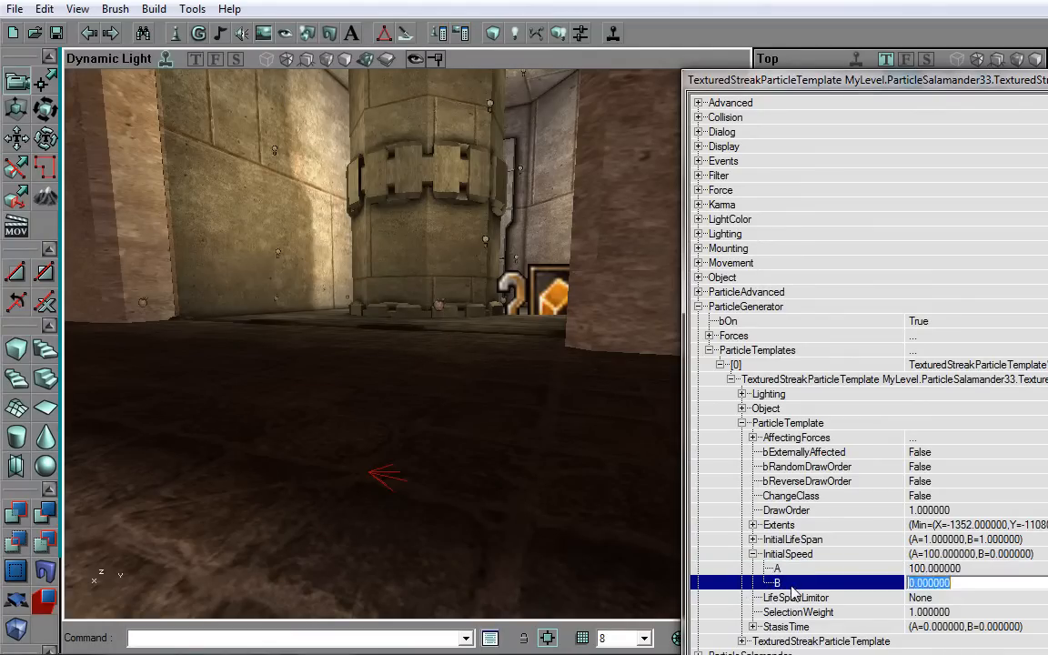
type("100.000000")
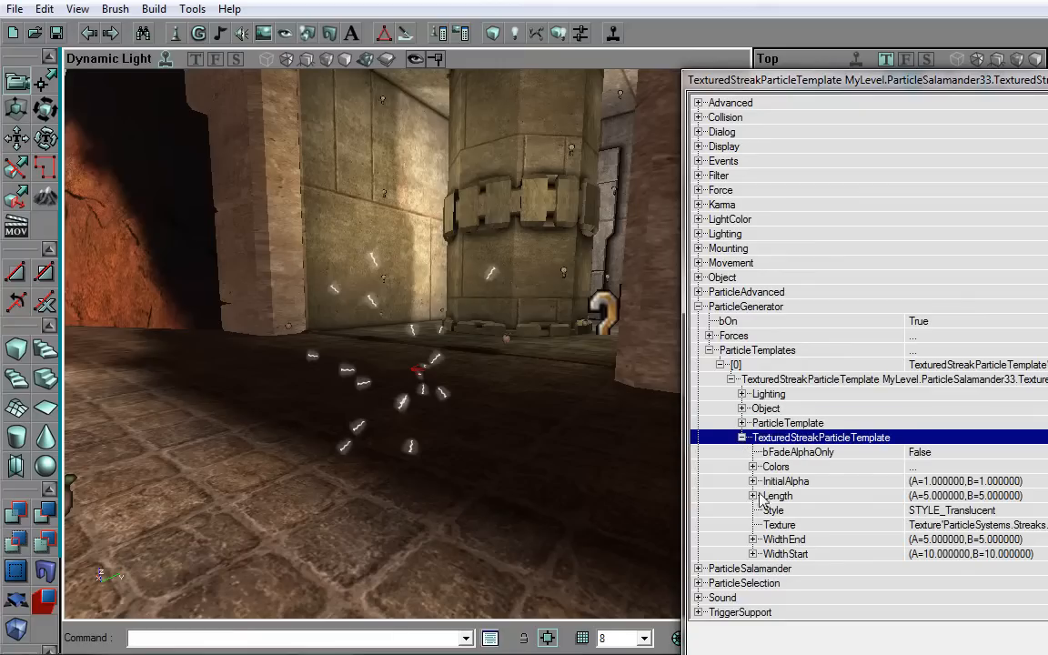
mouse_move(764, 477)
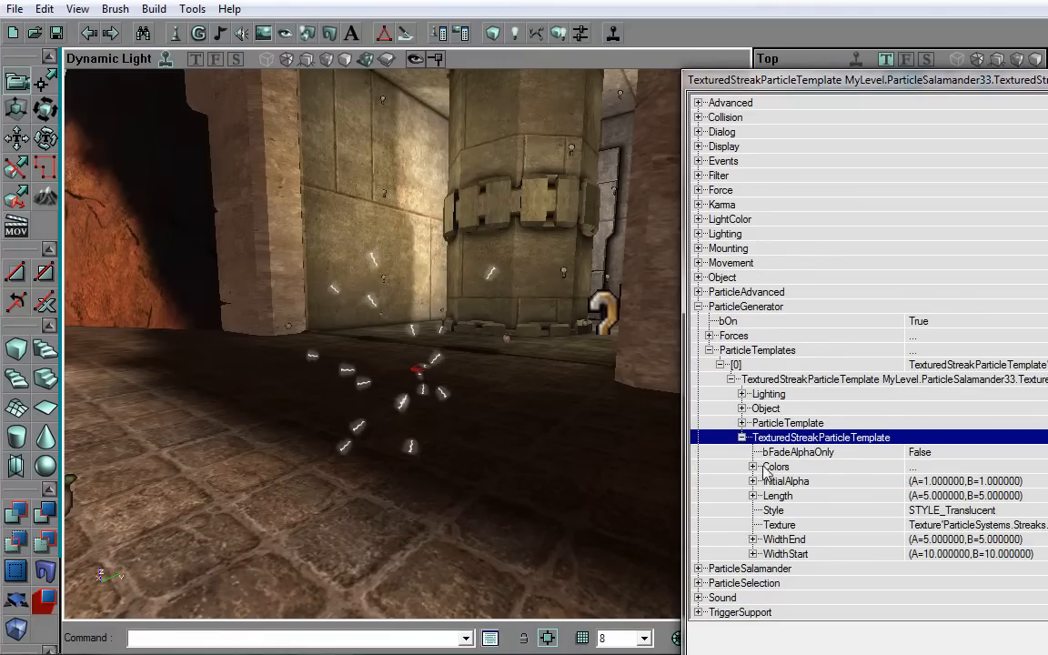
Pick a dark blue colour for Colors entry [0].
left_click(774, 465)
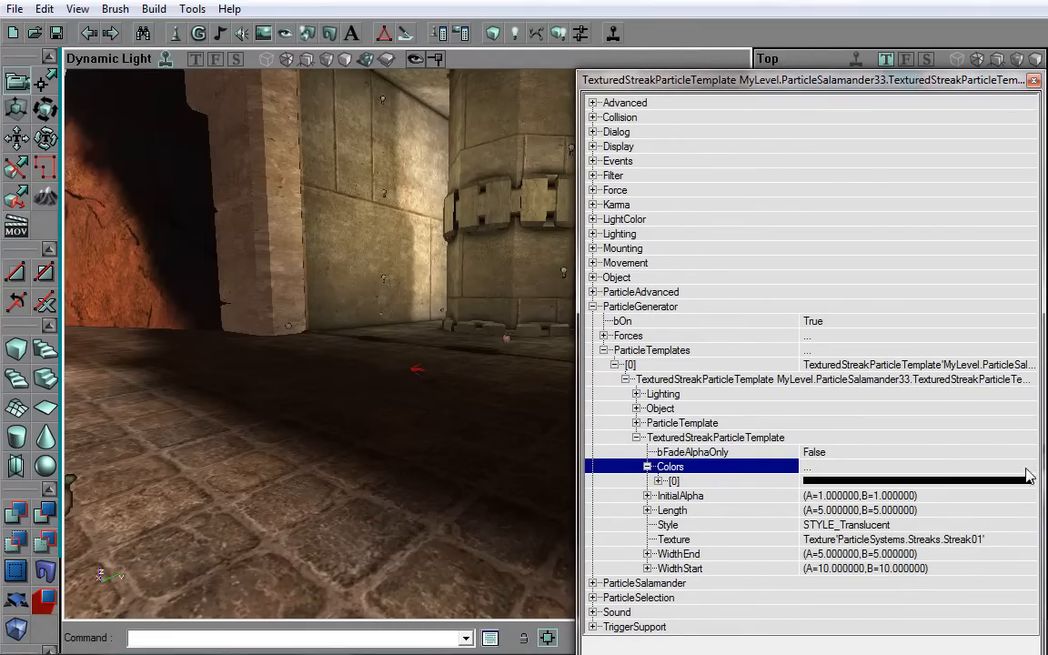
left_click(658, 480)
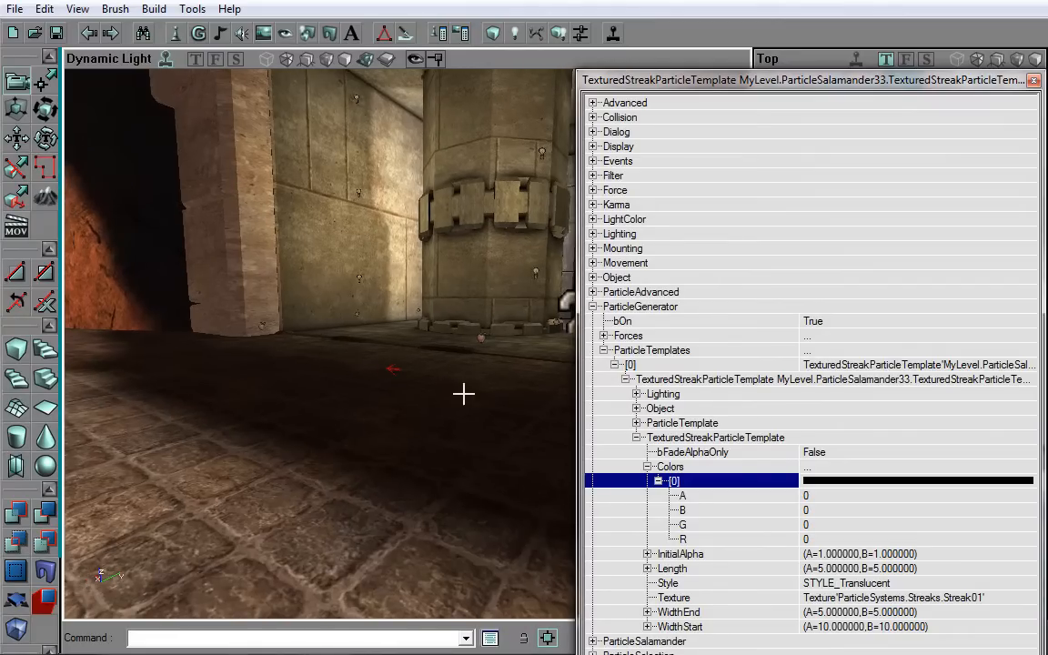
left_click(682, 494)
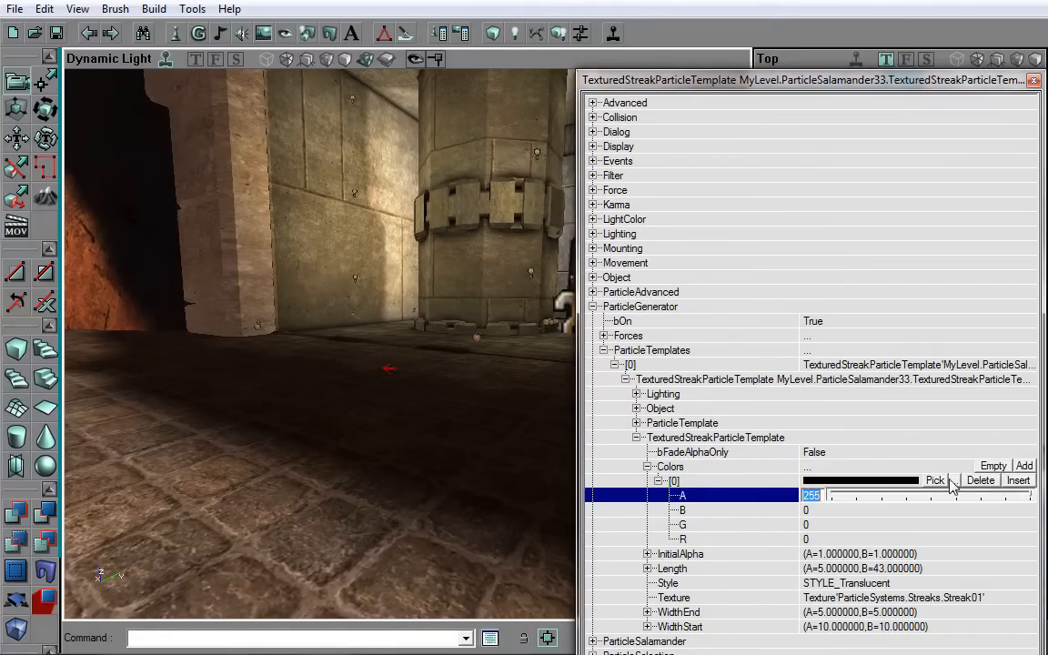
left_click(934, 480)
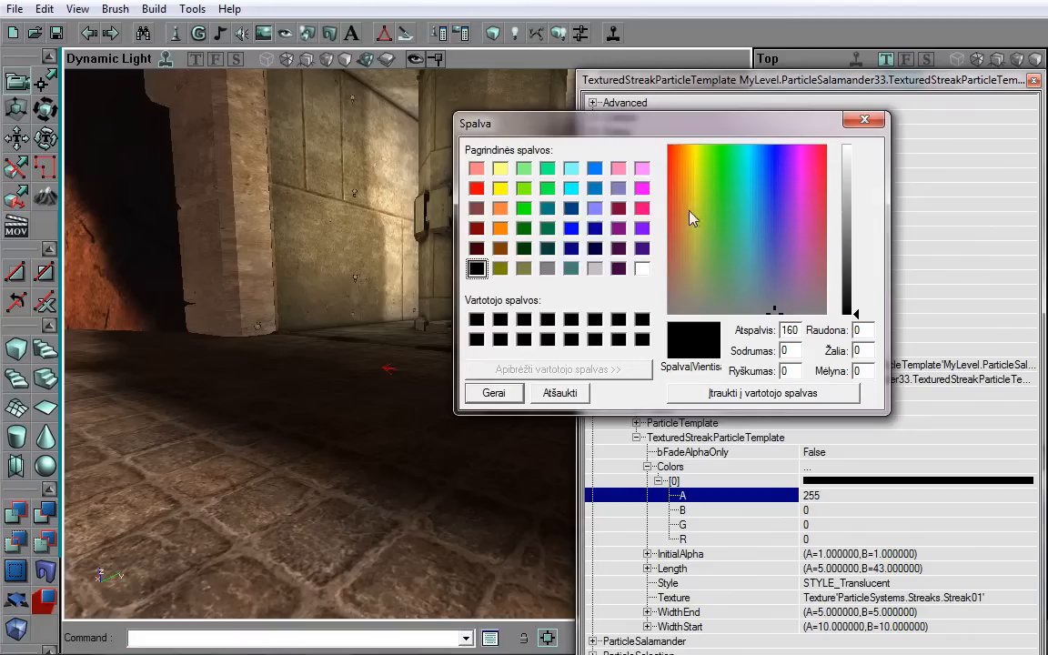
mouse_move(632, 253)
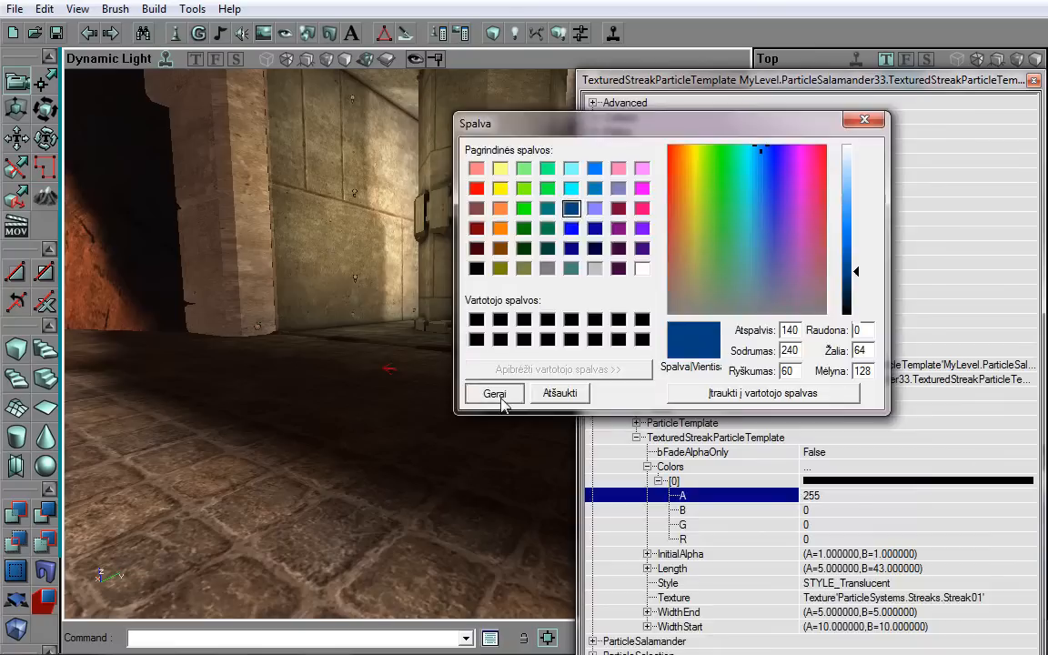
left_click(494, 393)
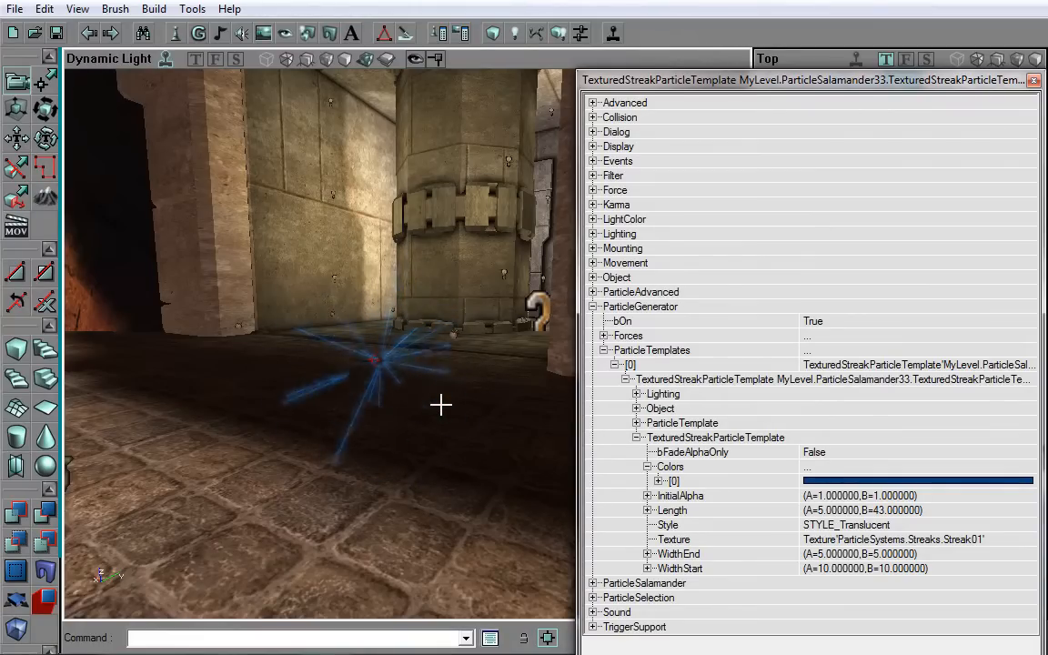
mouse_move(521, 477)
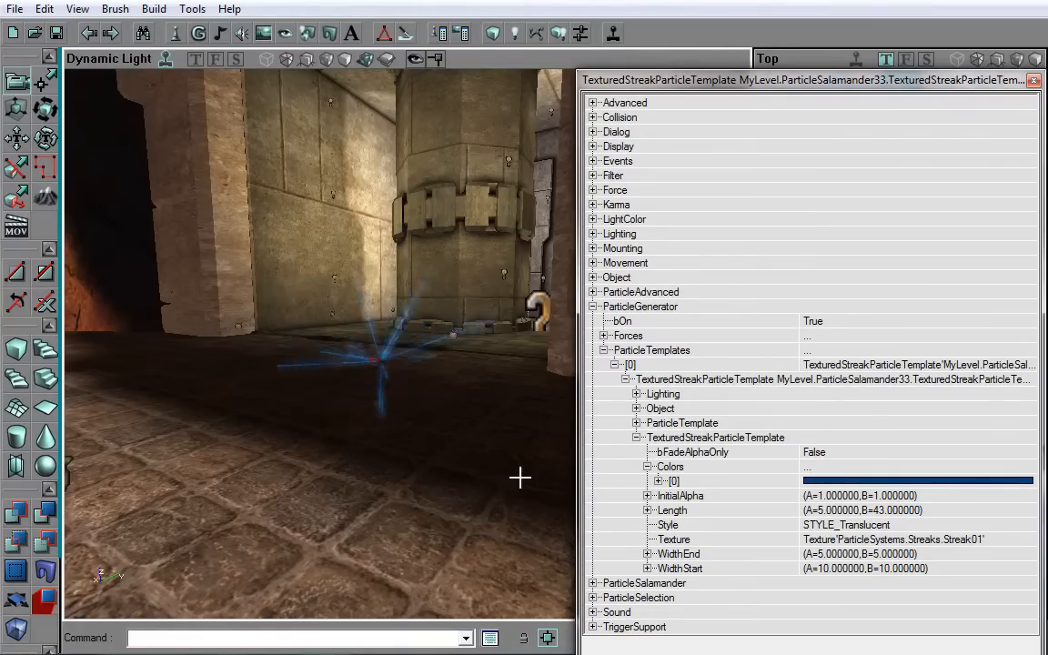
Collapse the colour list and set the streak Length range to A=5, B=10.
left_click(670, 466)
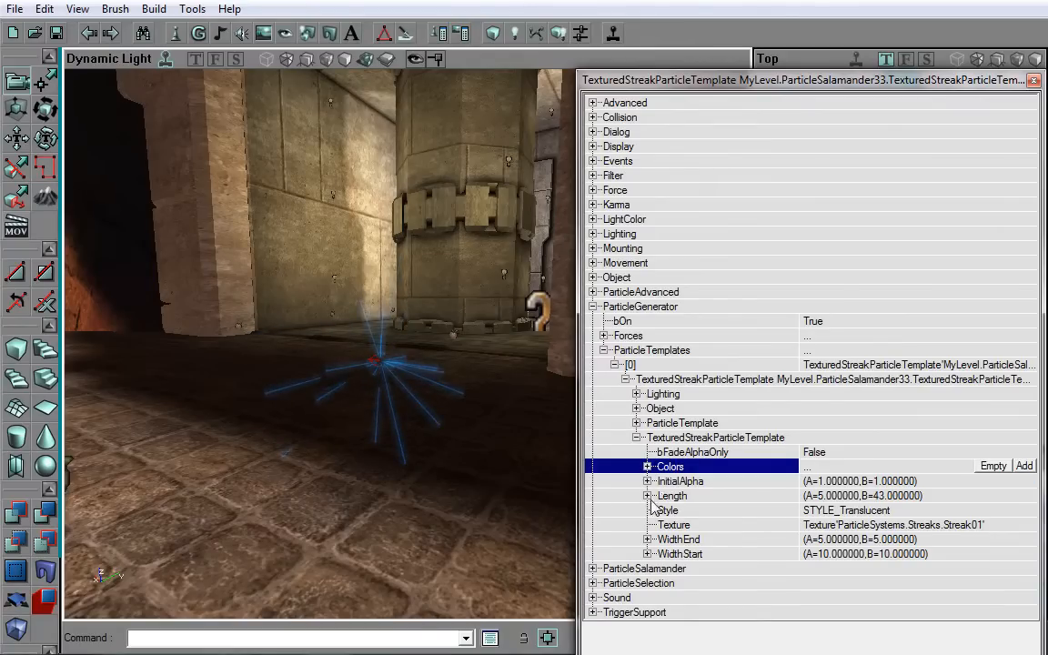
left_click(647, 495)
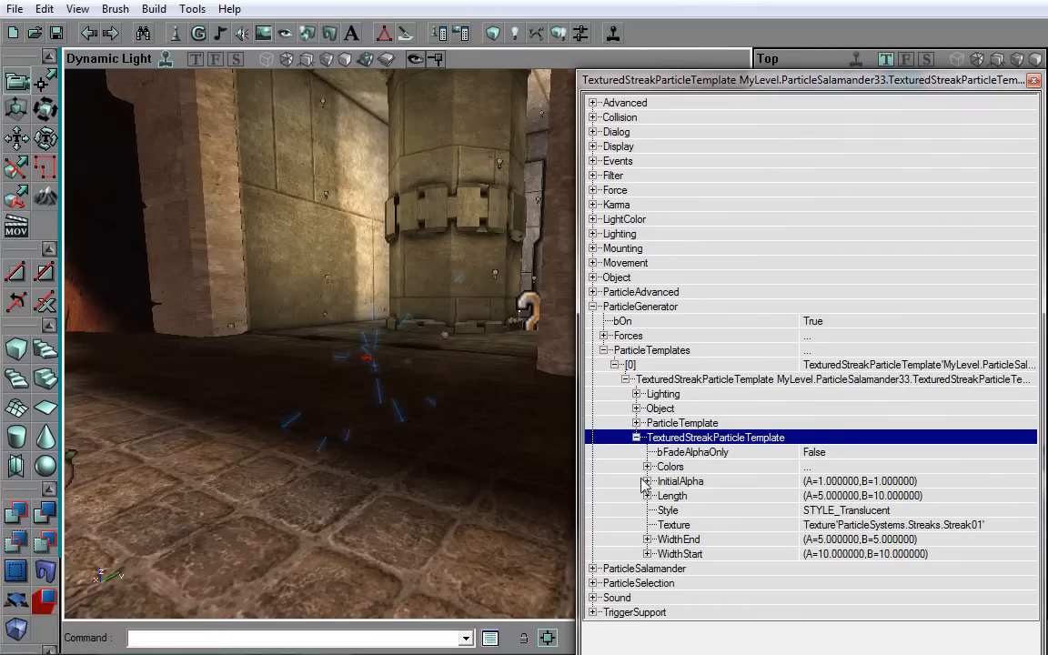
Set the ParticleTemplate InitialLifeSpan to 3 for both A and B.
left_click(635, 437)
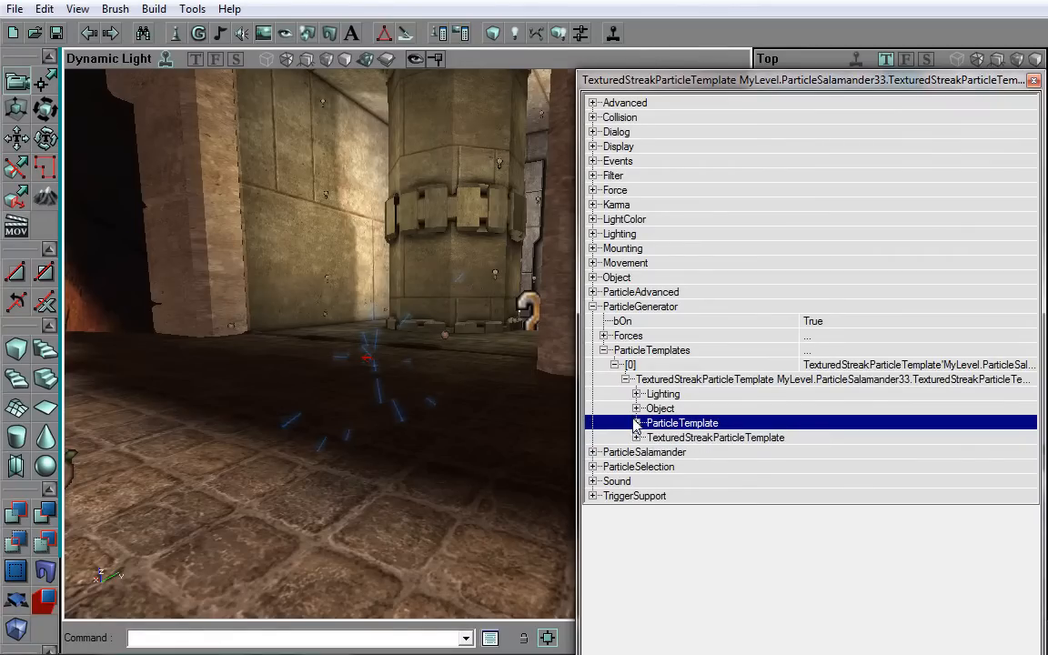
left_click(636, 422)
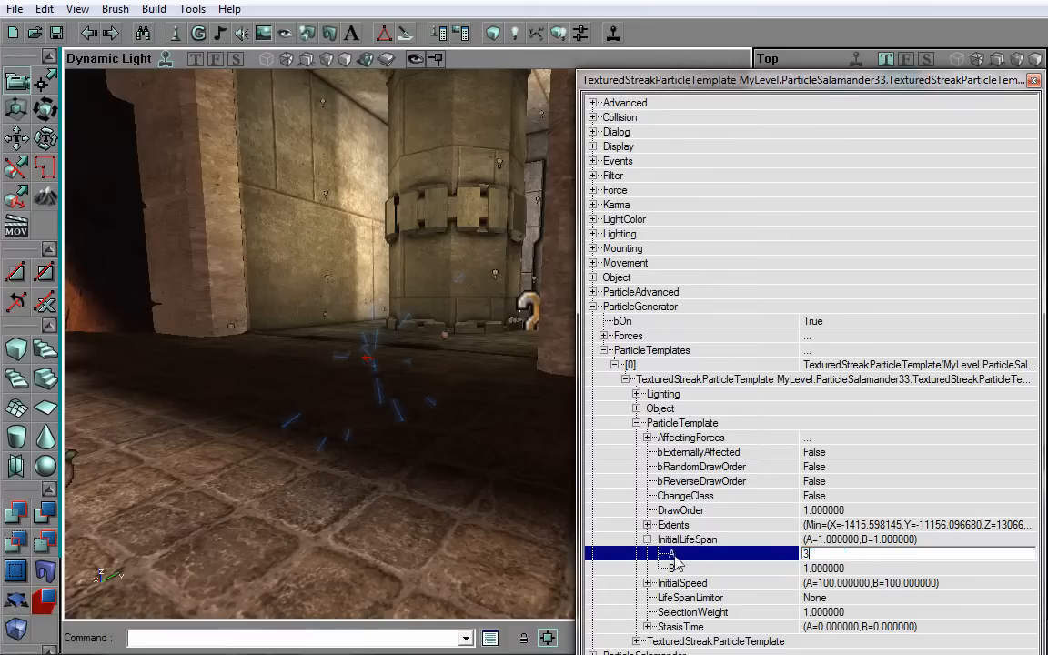
type("3")
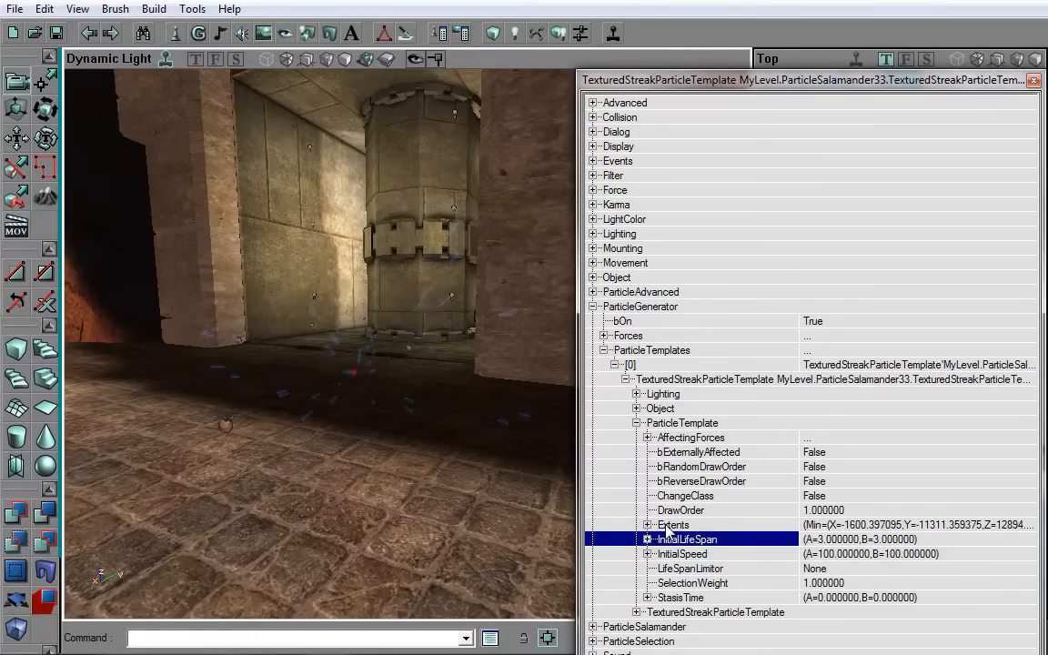
left_click(673, 525)
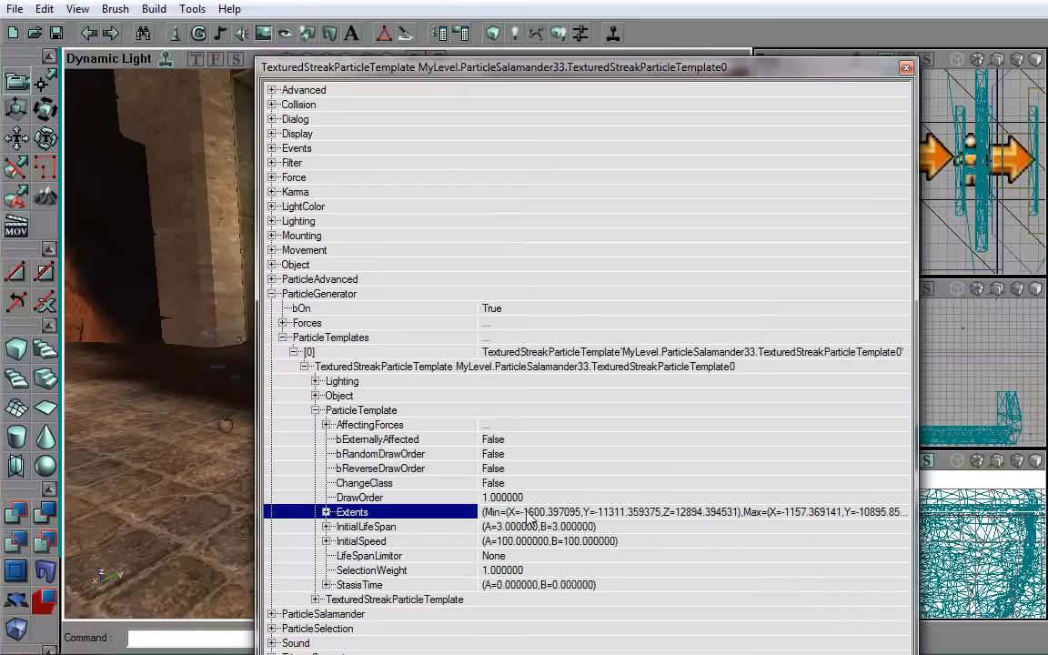
mouse_move(755, 520)
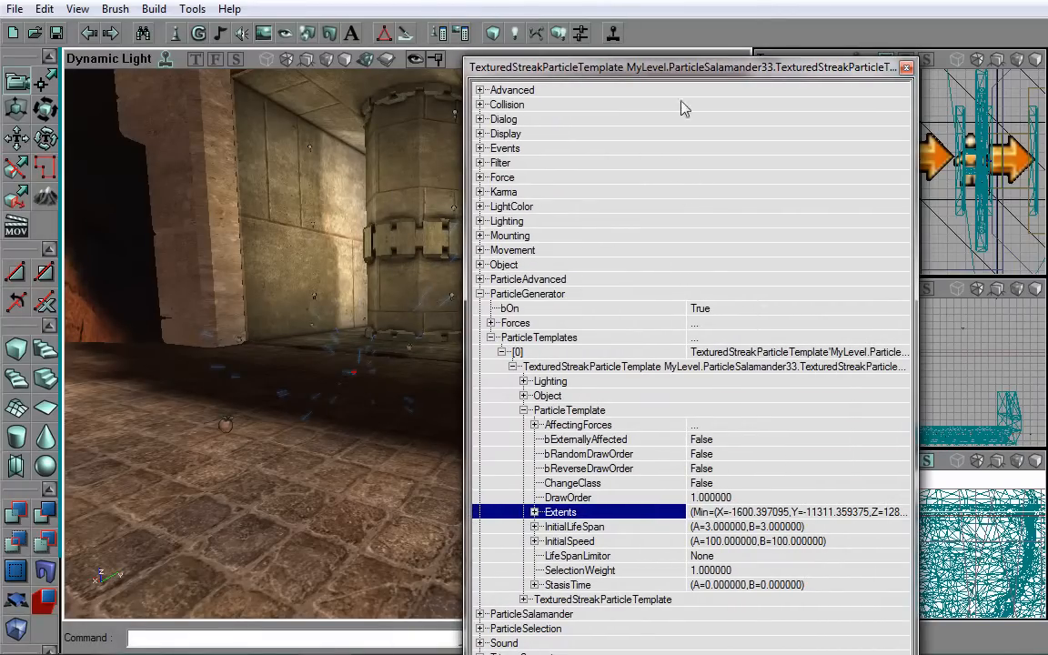
left_click_drag(685, 67, 780, 75)
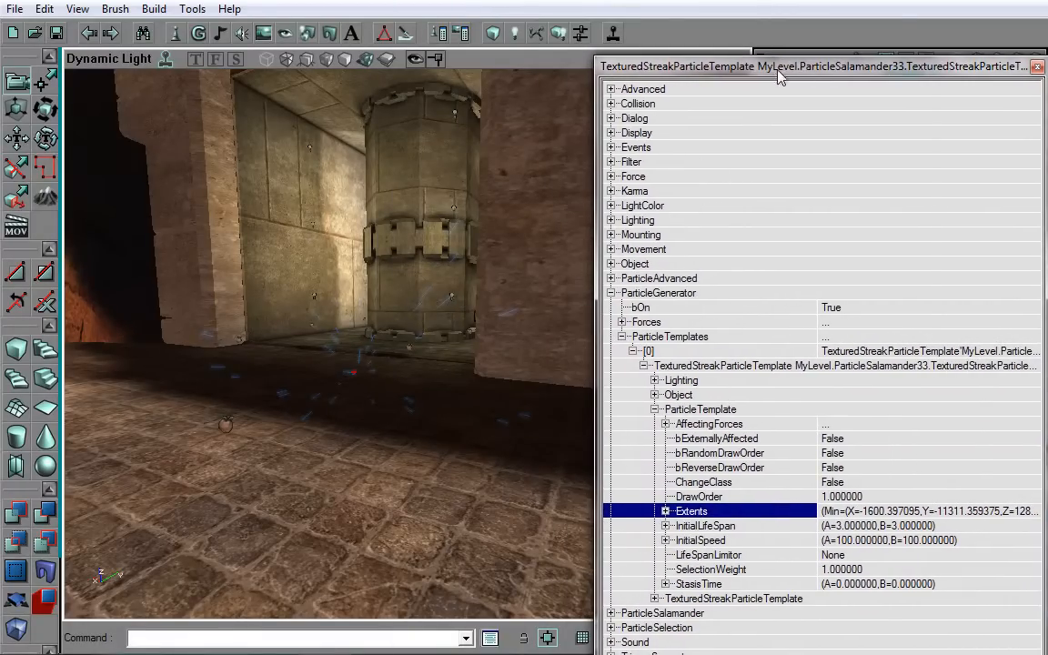